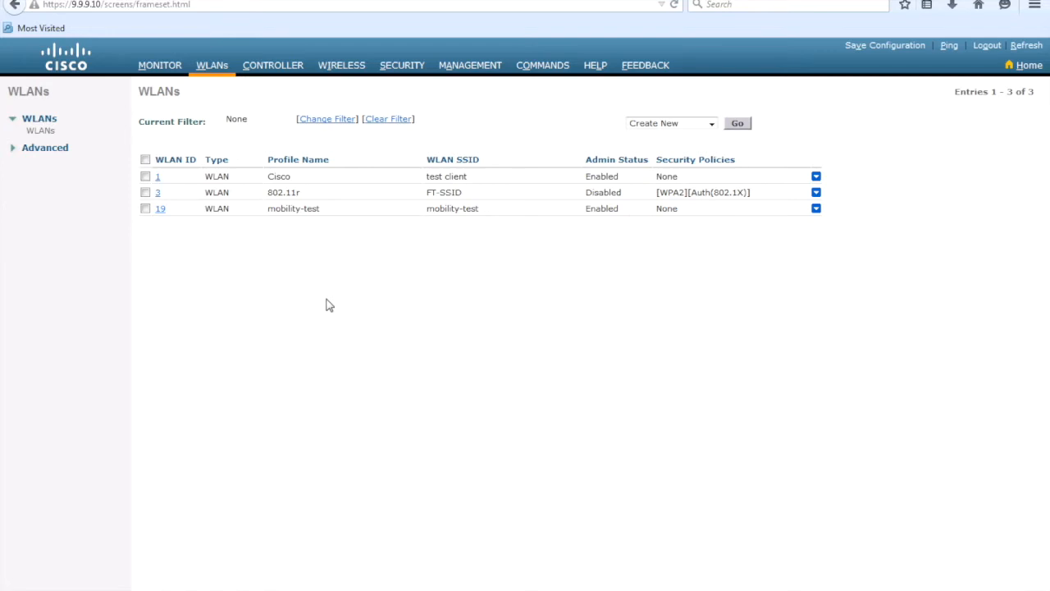
{"action": "mouse_move", "coordinate": [161, 66]}
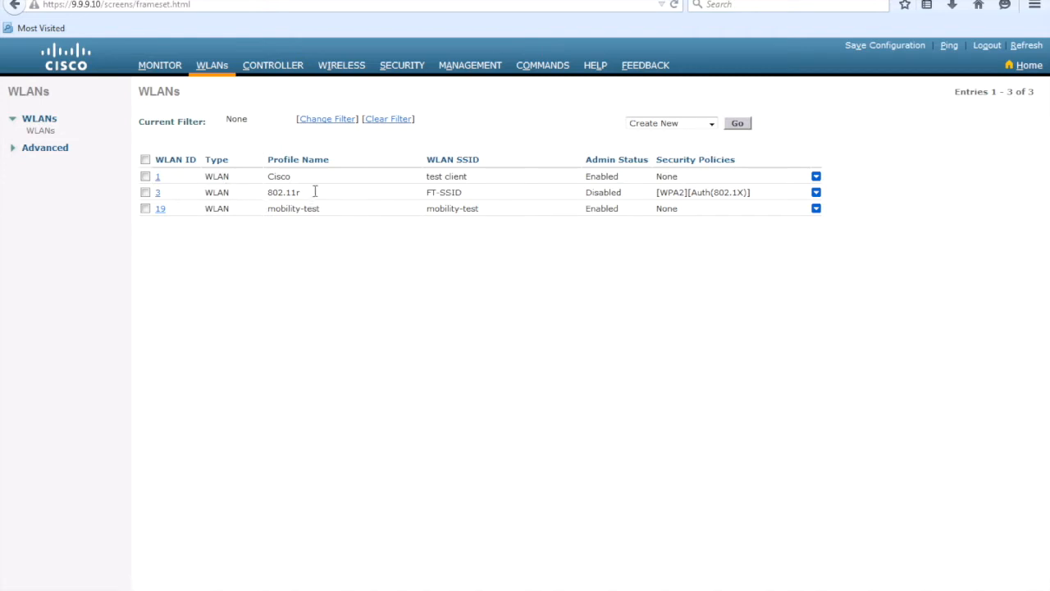
Open WLAN ID 2 (802.11r / FT-SSID) on the controller and review its Layer 2 security settings.
{"action": "double_click", "coordinate": [282, 192]}
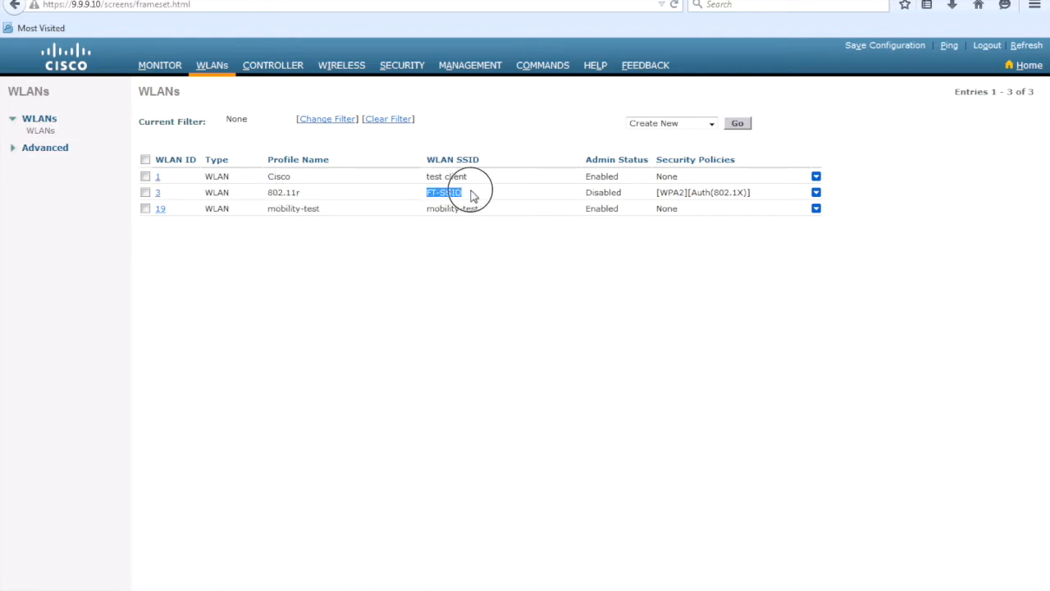
{"action": "mouse_move", "coordinate": [164, 79]}
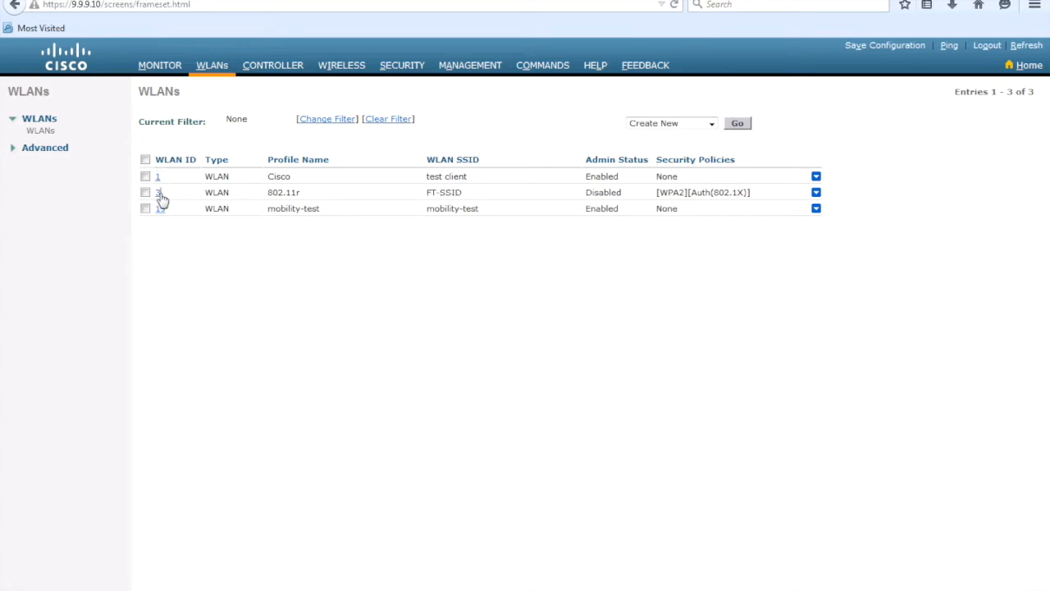
{"action": "left_click", "coordinate": [158, 192]}
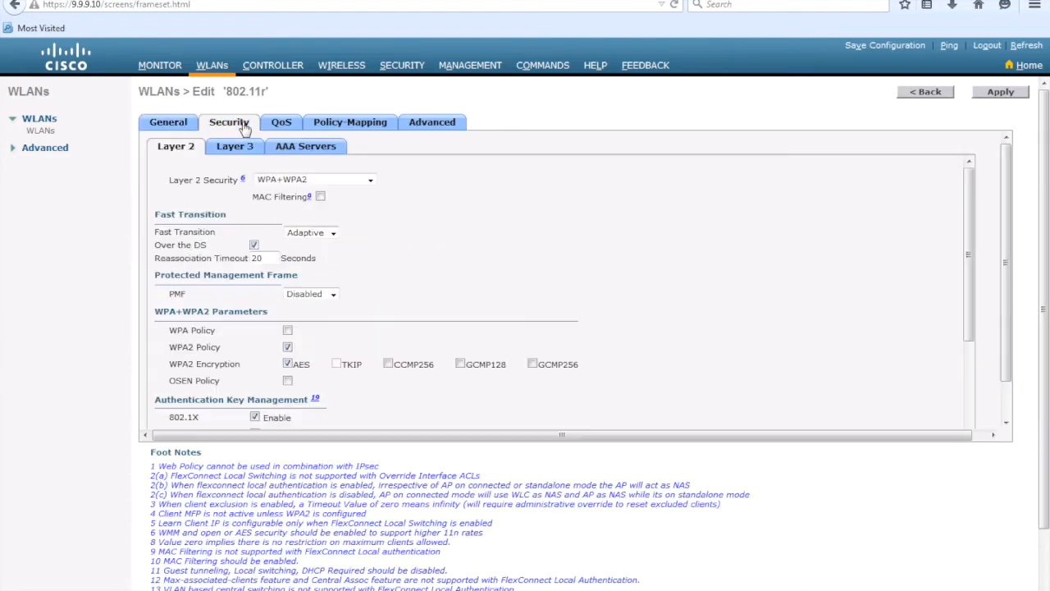
{"action": "scroll", "scroll_direction": "down", "scroll_amount": 3}
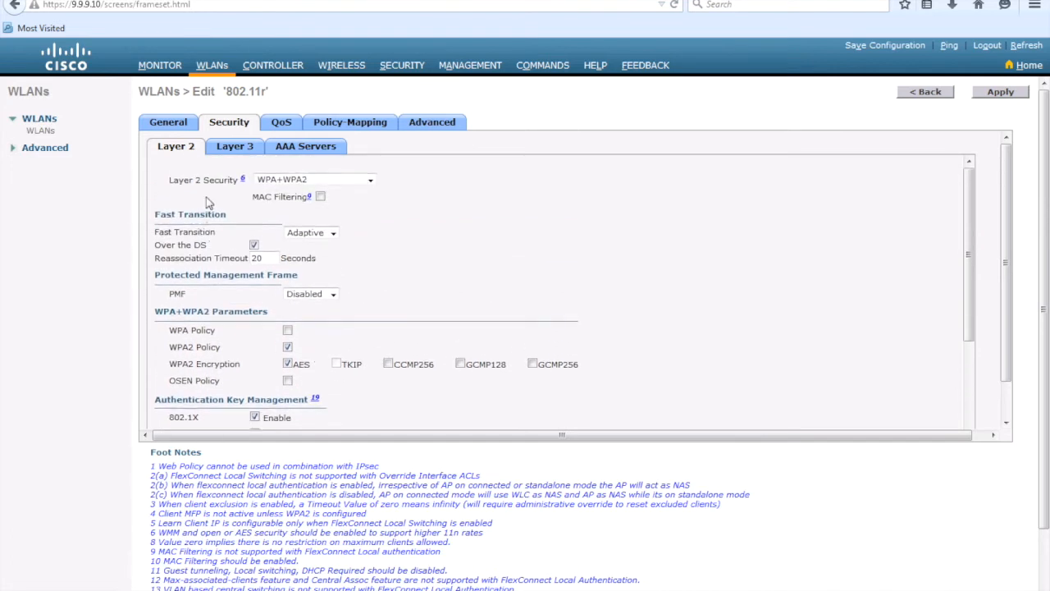
{"action": "mouse_move", "coordinate": [195, 197]}
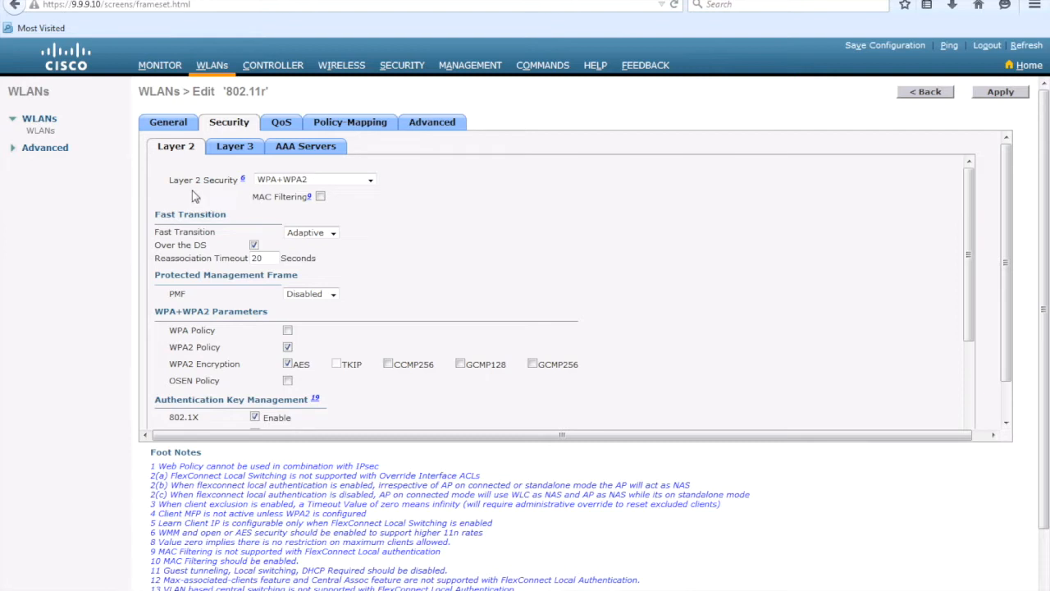
Switch to Prime Infrastructure and open controller 5520-1 from Configuration > Network Devices.
{"action": "left_click", "coordinate": [929, 92]}
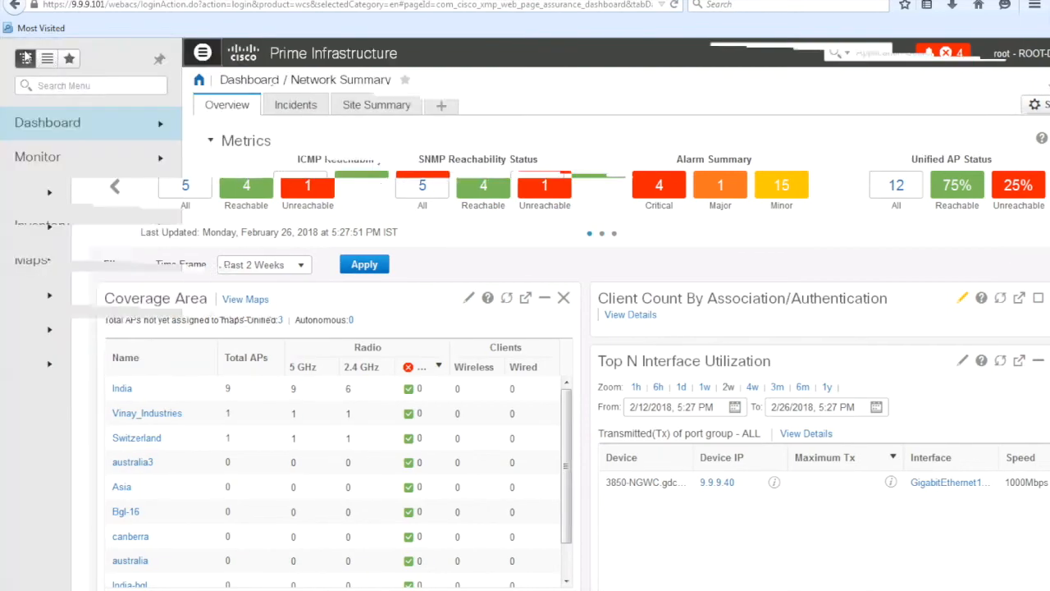
{"action": "left_click", "coordinate": [56, 190]}
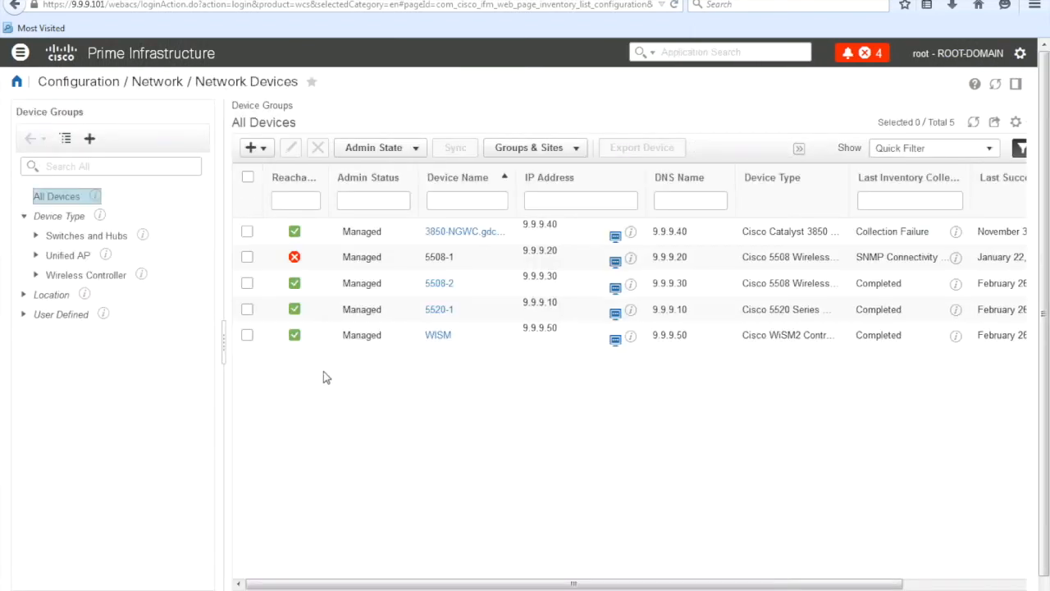
{"action": "mouse_move", "coordinate": [866, 328]}
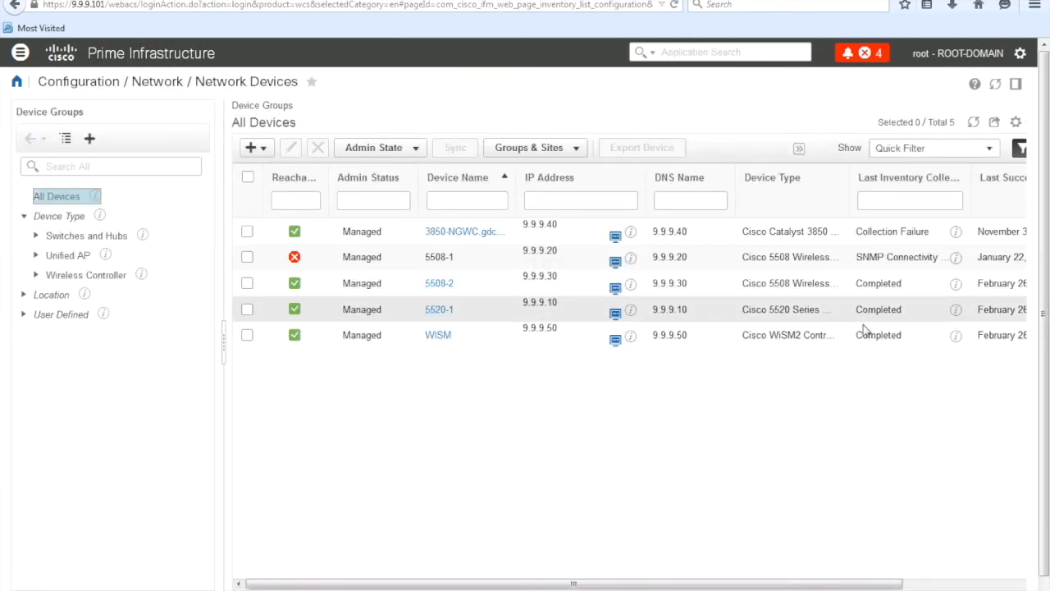
{"action": "double_click", "coordinate": [877, 308]}
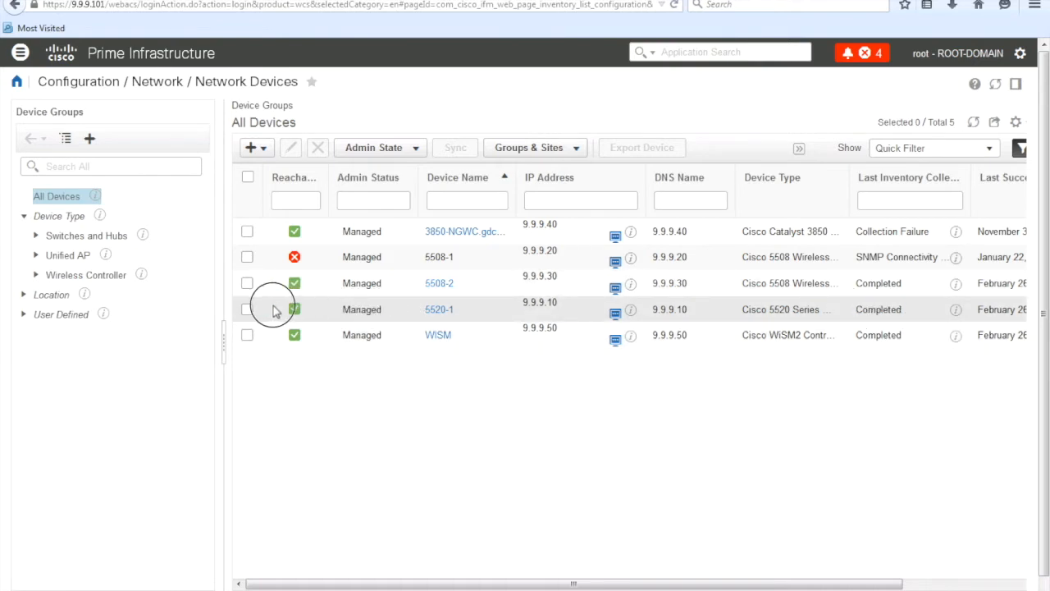
{"action": "mouse_move", "coordinate": [276, 310]}
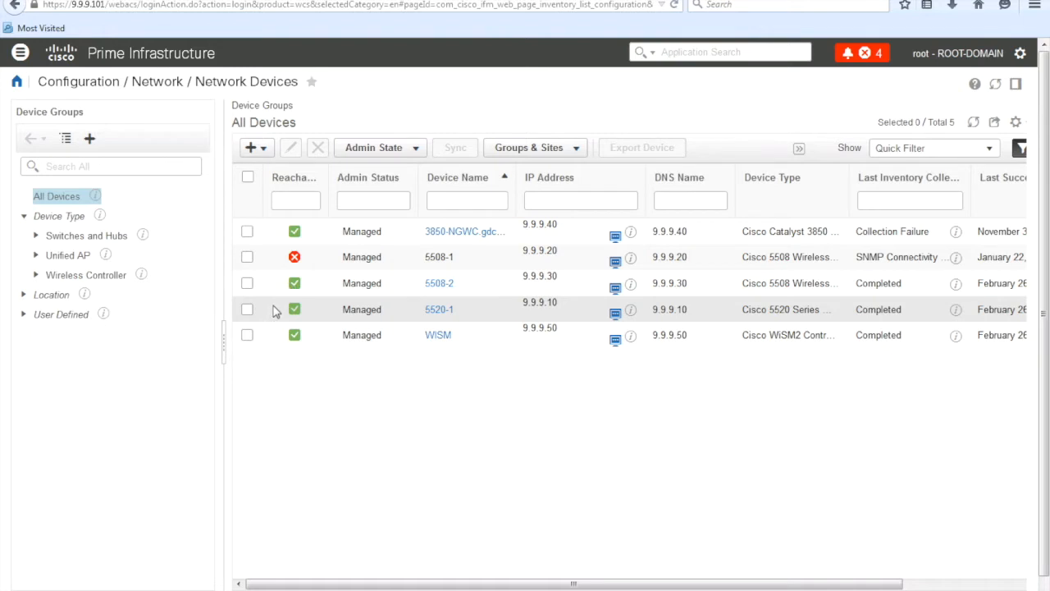
{"action": "mouse_move", "coordinate": [439, 310]}
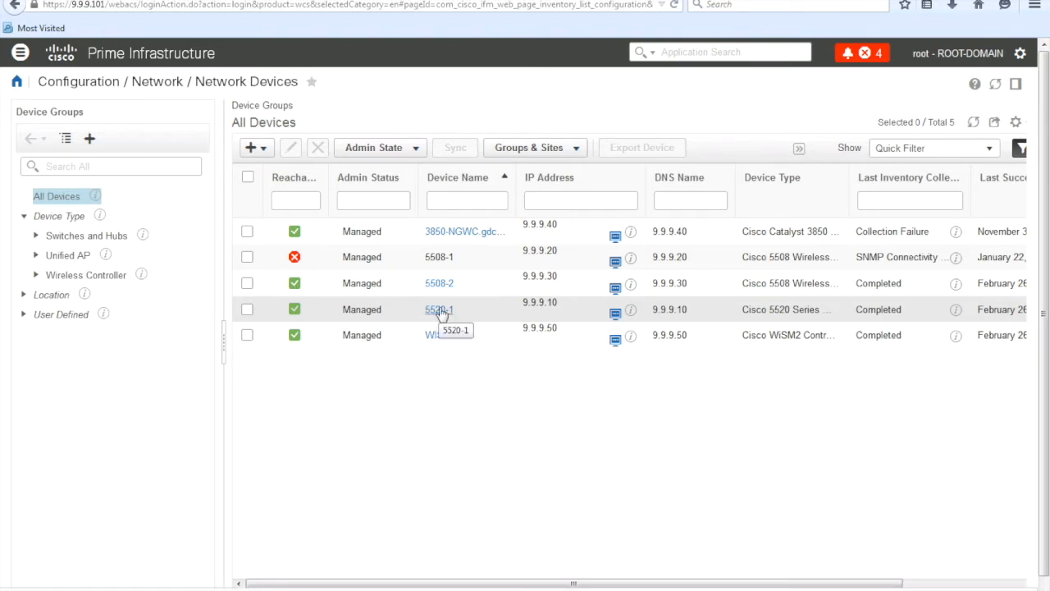
{"action": "left_click", "coordinate": [438, 309]}
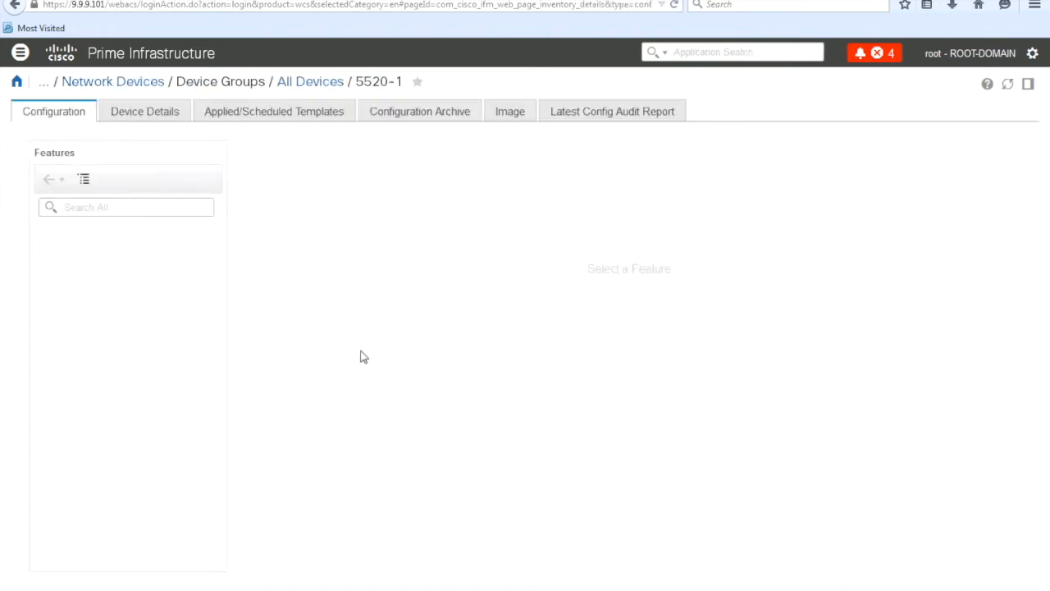
In 5520-1's WLAN Configuration list, select WLAN 3 (FT-SSID) and choose the Schedule status command.
{"action": "left_click", "coordinate": [105, 558]}
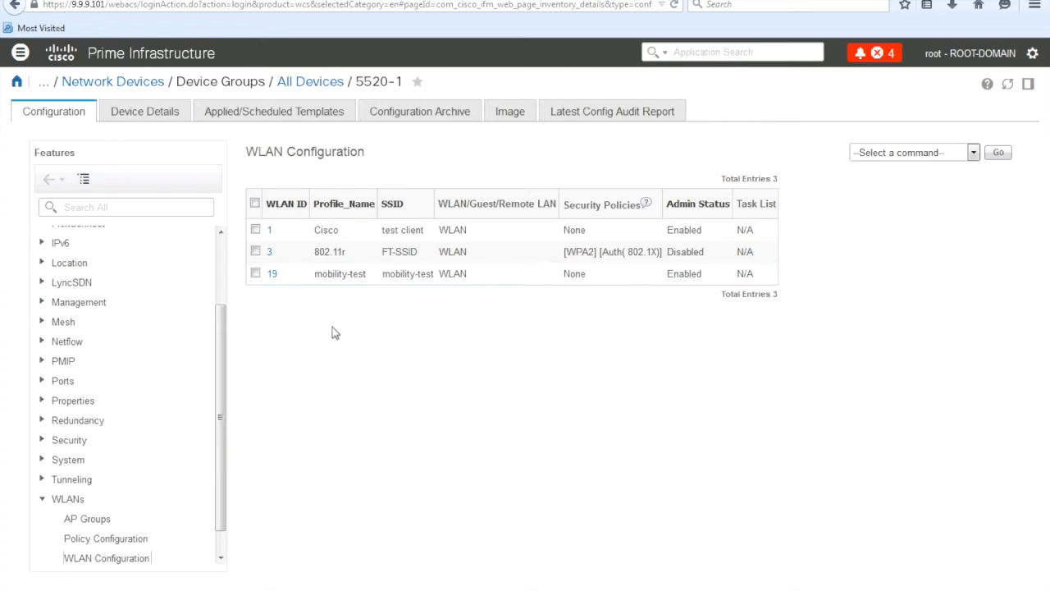
{"action": "left_click", "coordinate": [256, 252]}
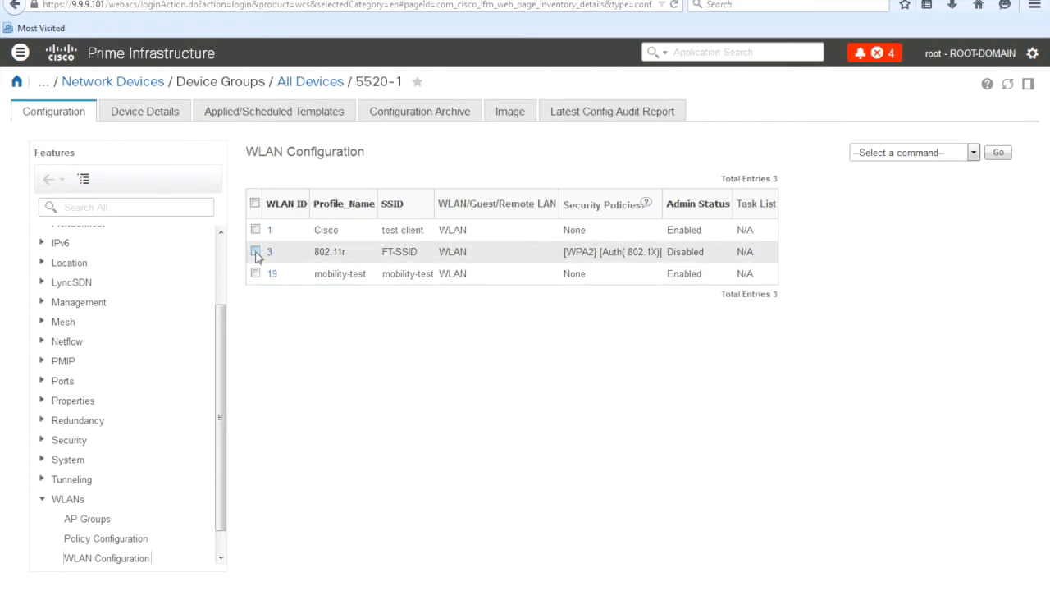
{"action": "left_click", "coordinate": [256, 251]}
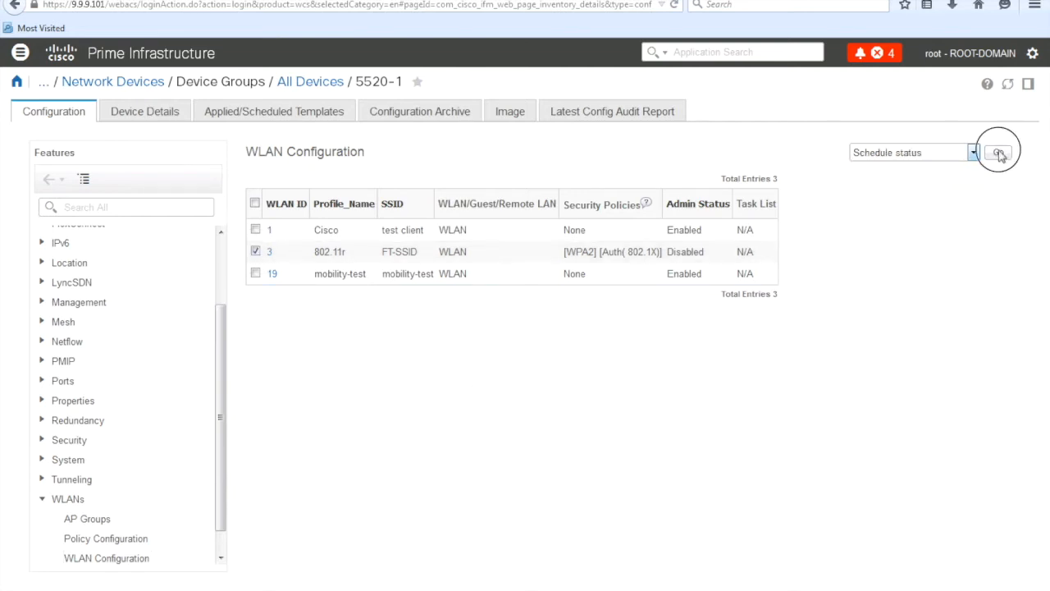
Start a new schedule task for FT-SSID and name it Enable.
{"action": "left_click", "coordinate": [1003, 151]}
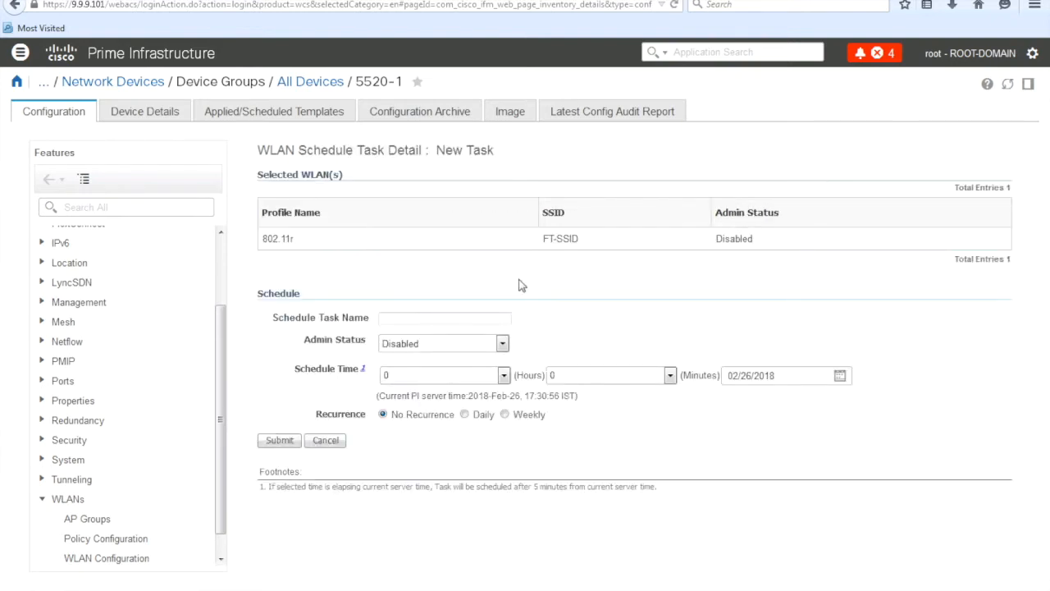
{"action": "left_click", "coordinate": [444, 318]}
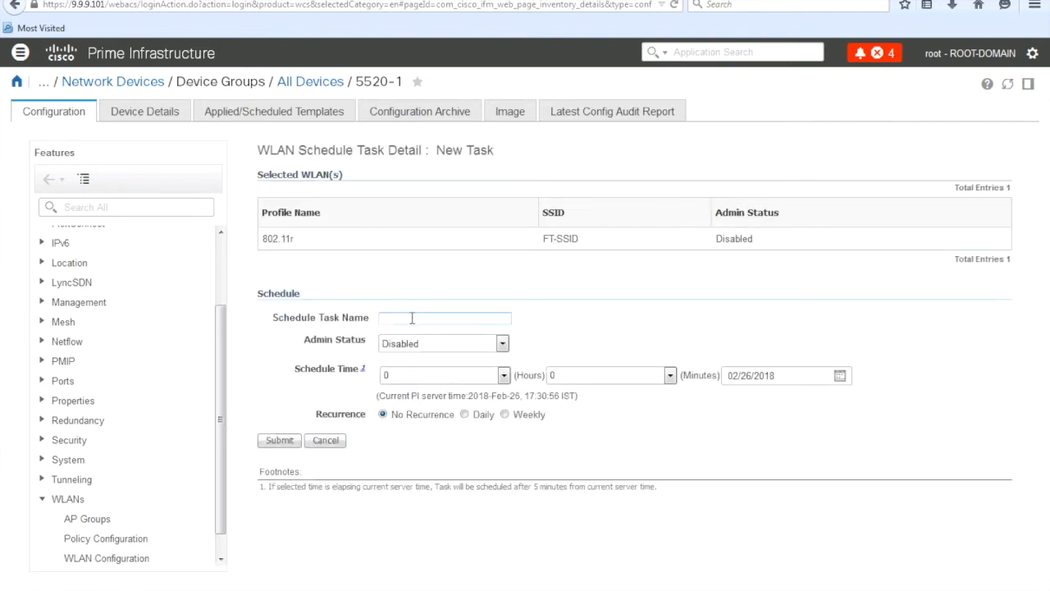
{"action": "double_click", "coordinate": [276, 238]}
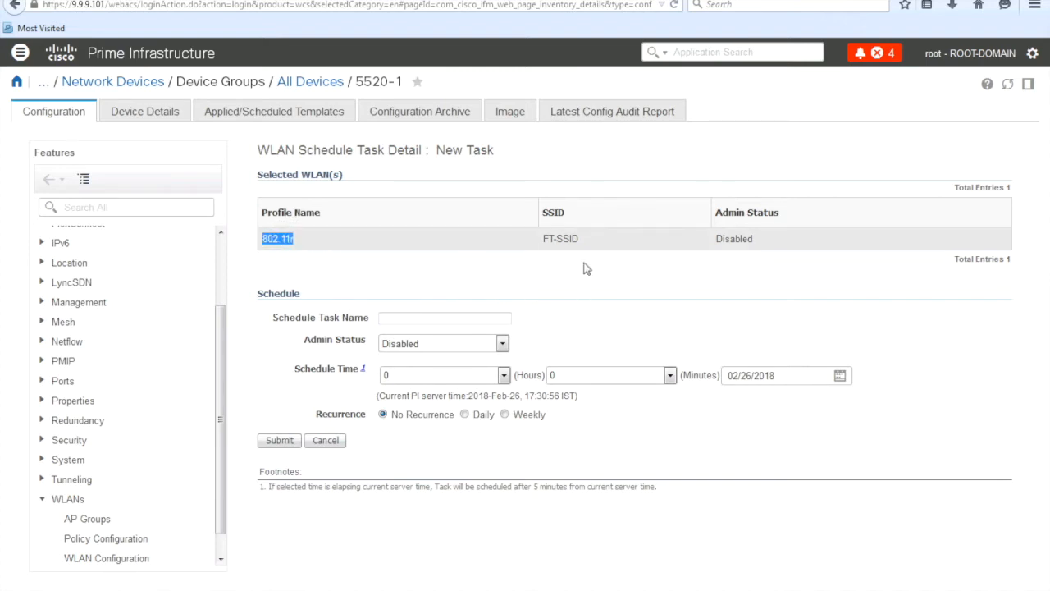
{"action": "mouse_move", "coordinate": [561, 294]}
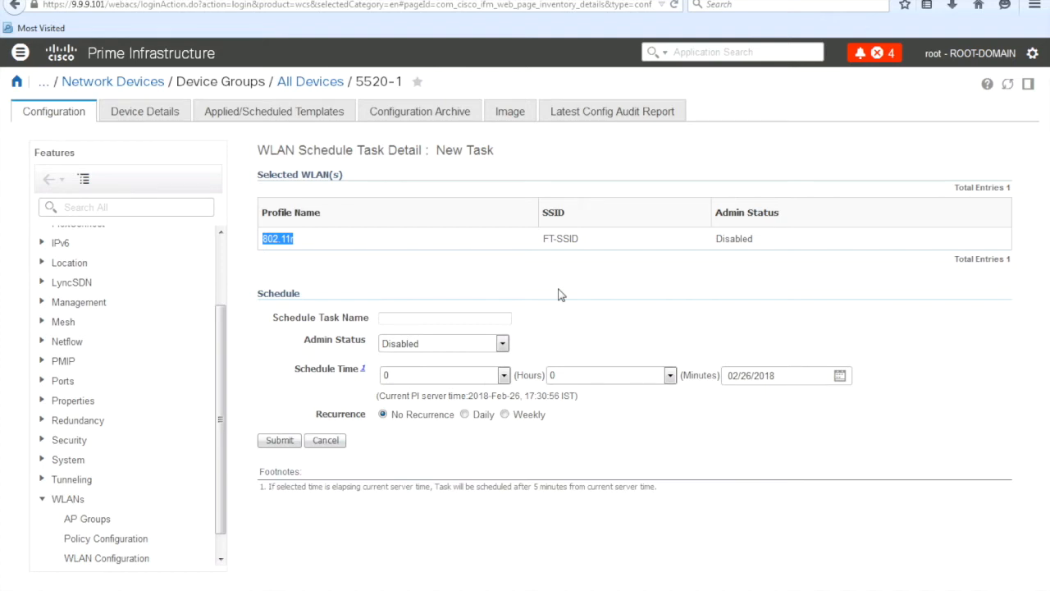
{"action": "mouse_move", "coordinate": [555, 325]}
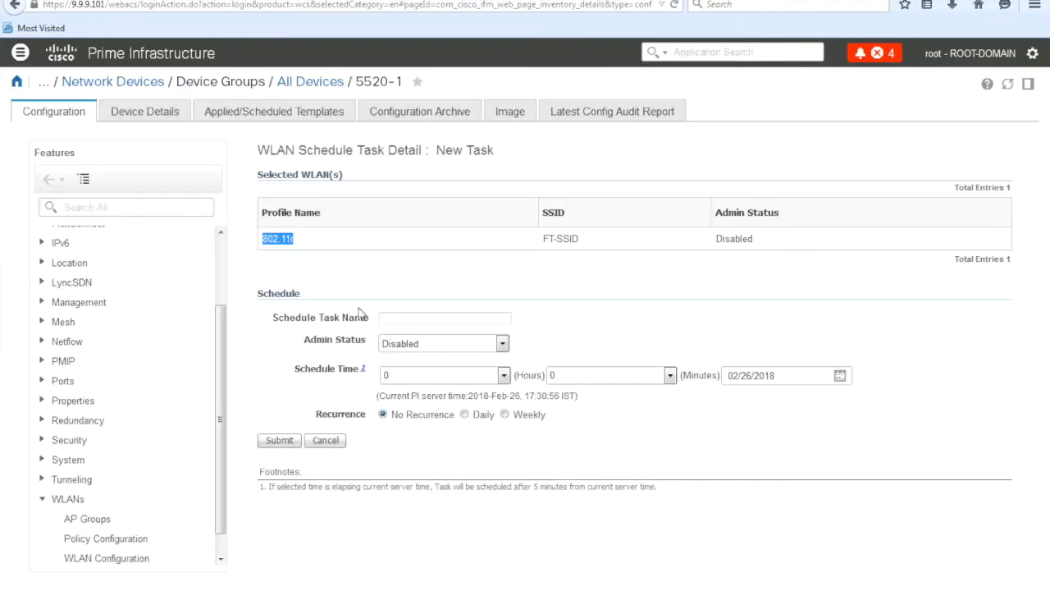
{"action": "left_click", "coordinate": [443, 318]}
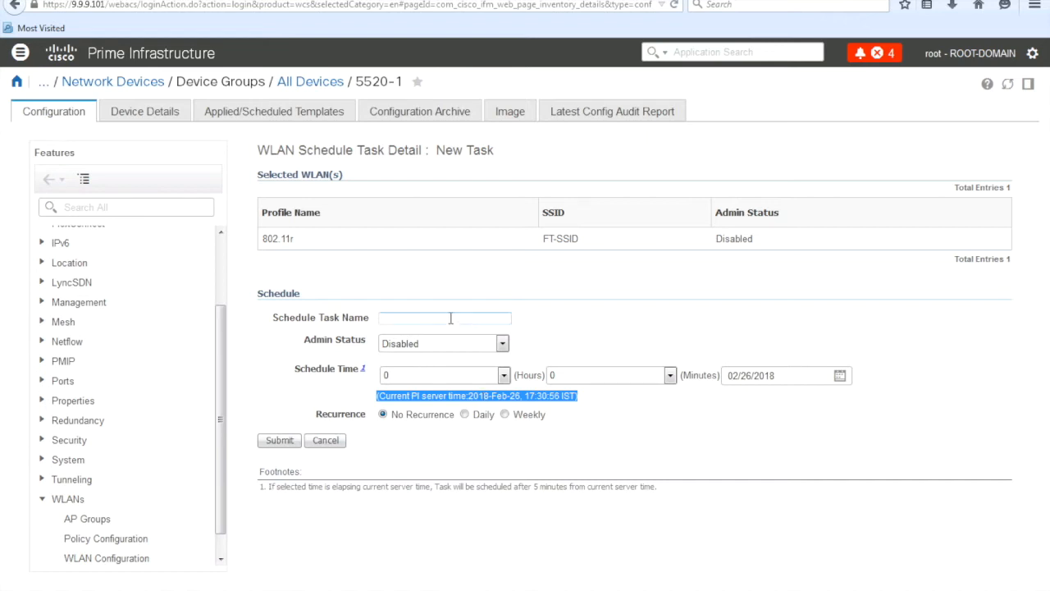
{"action": "type", "text": "Enable"}
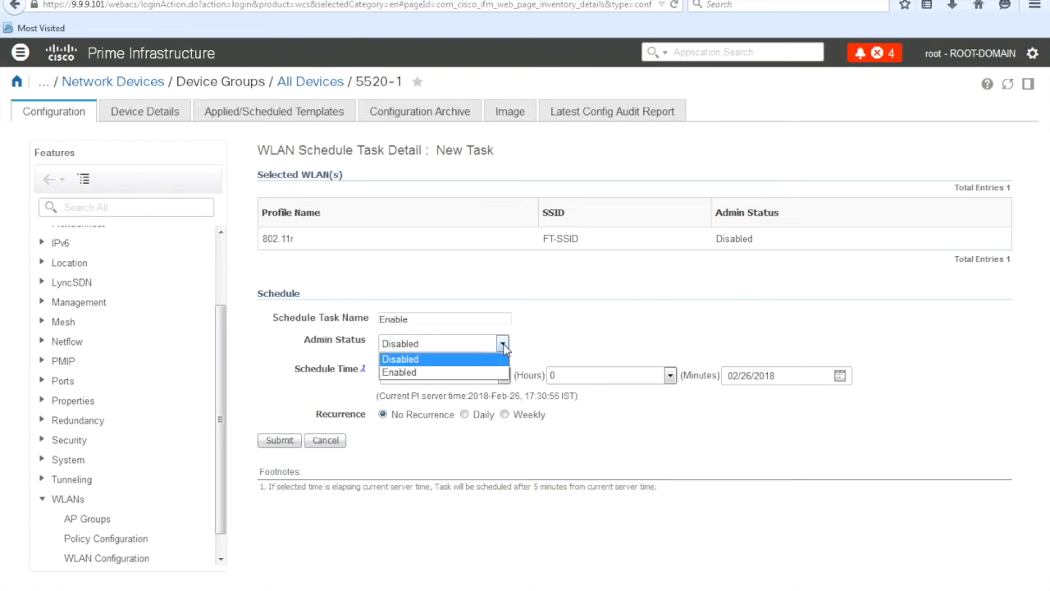
Set Admin Status to Enabled at 17 hours 35 minutes with No Recurrence.
{"action": "left_click", "coordinate": [424, 371]}
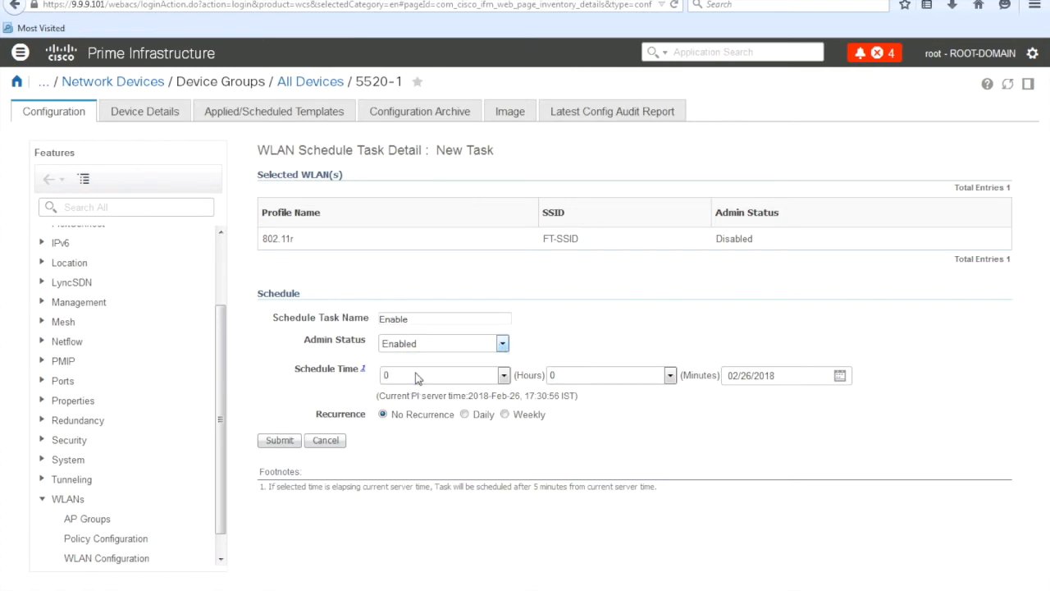
{"action": "mouse_move", "coordinate": [862, 547]}
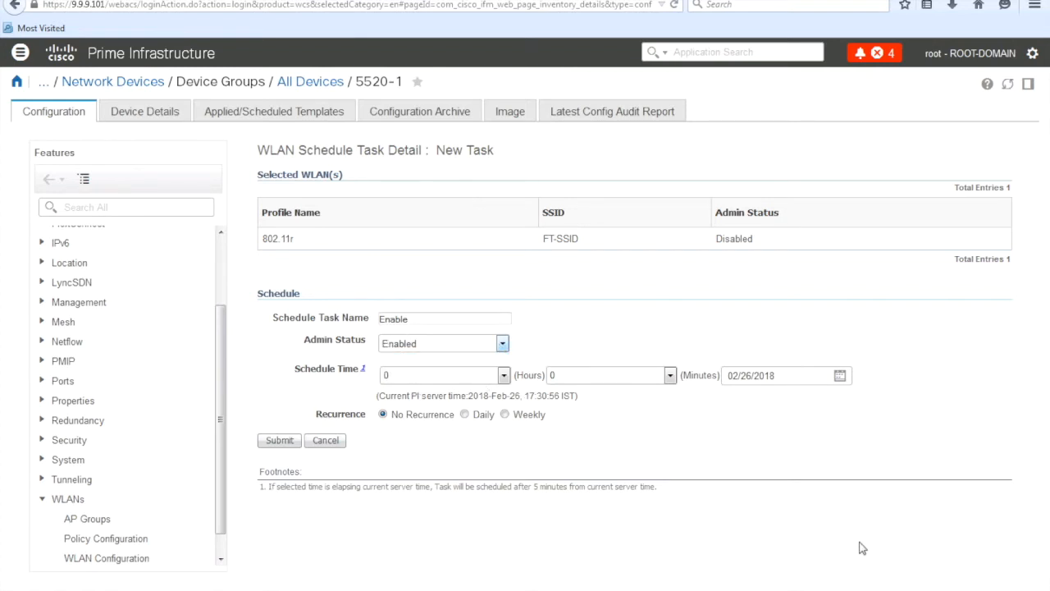
{"action": "double_click", "coordinate": [538, 396]}
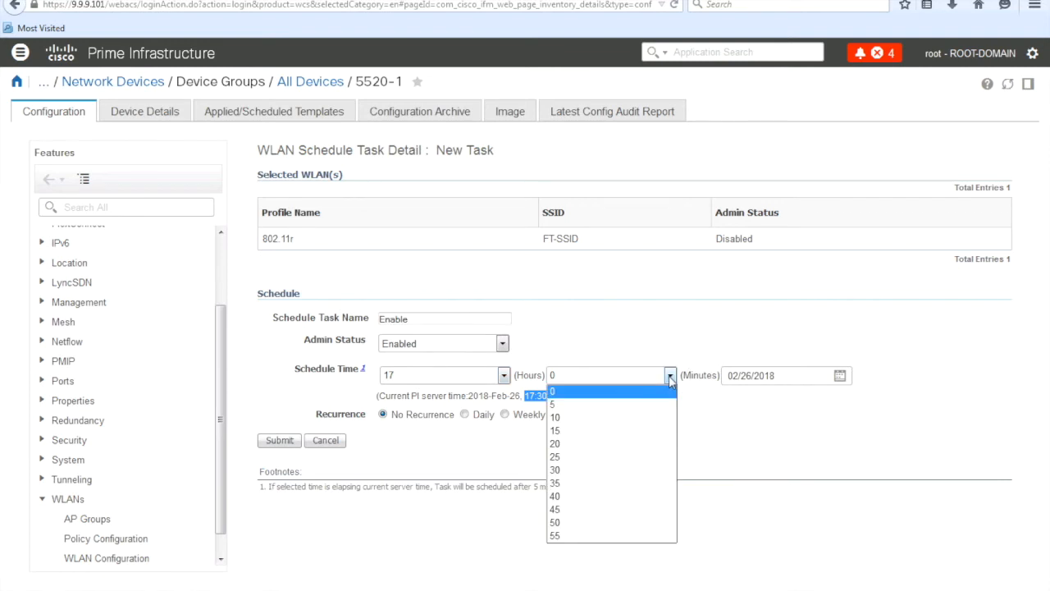
{"action": "left_click", "coordinate": [554, 482]}
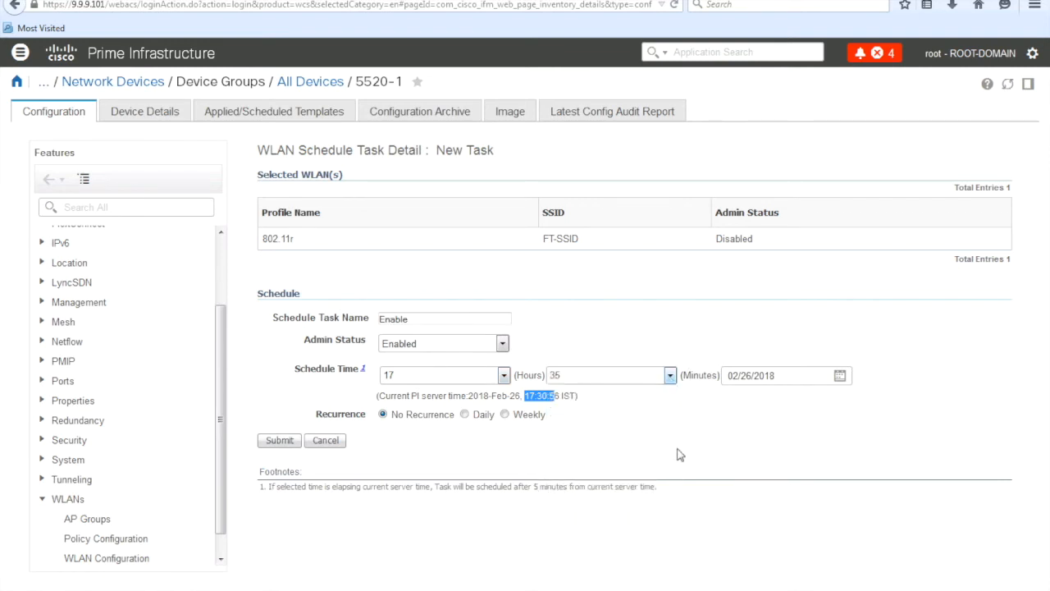
{"action": "mouse_move", "coordinate": [402, 440]}
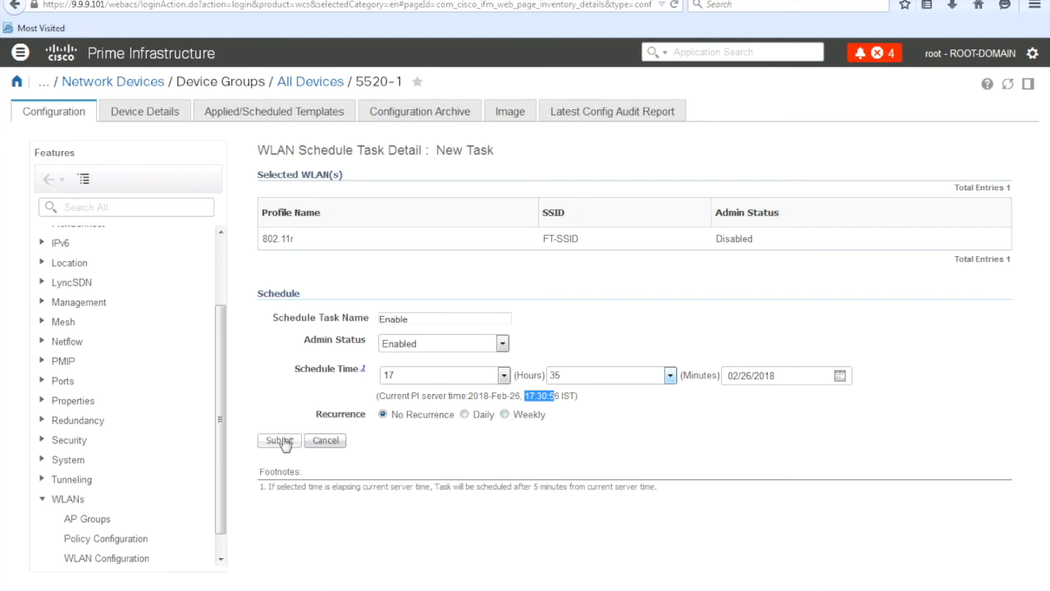
{"action": "left_click", "coordinate": [279, 440]}
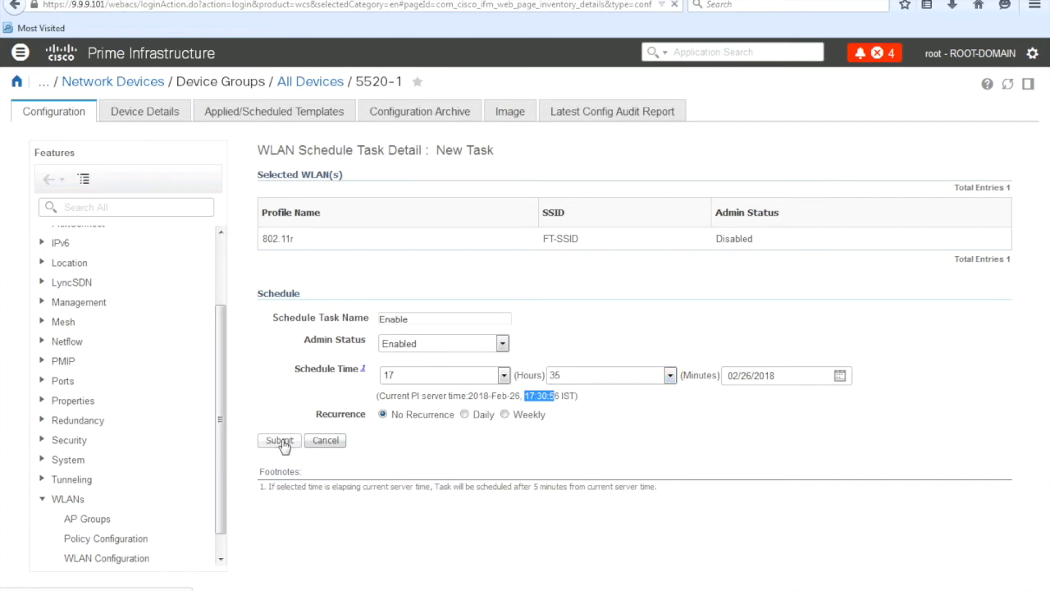
Submit the Enable task, acknowledge the success message and view FT-SSID's scheduled task list.
{"action": "left_click", "coordinate": [278, 440]}
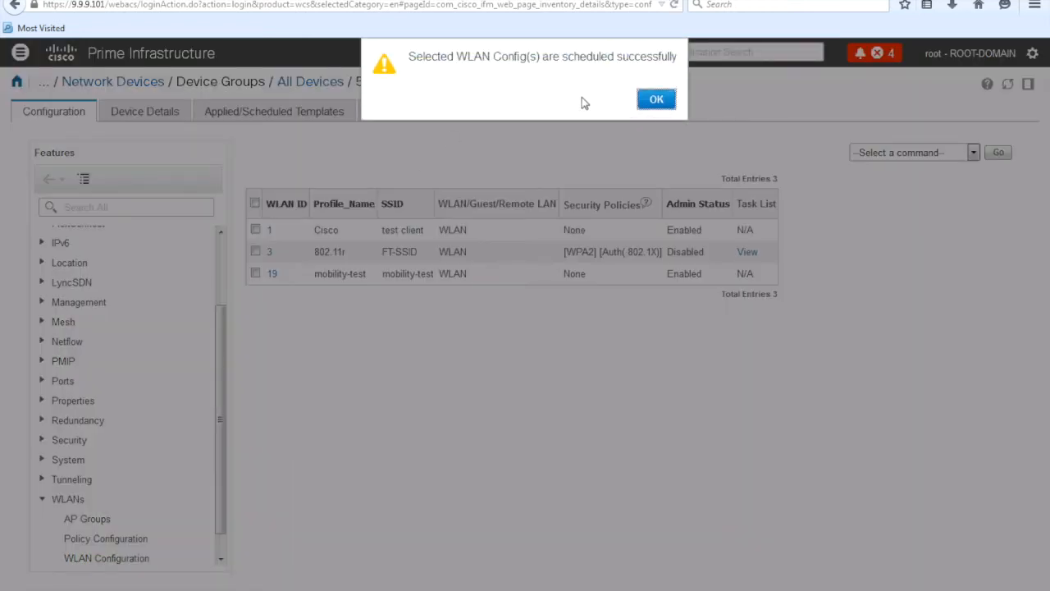
{"action": "left_click", "coordinate": [657, 99]}
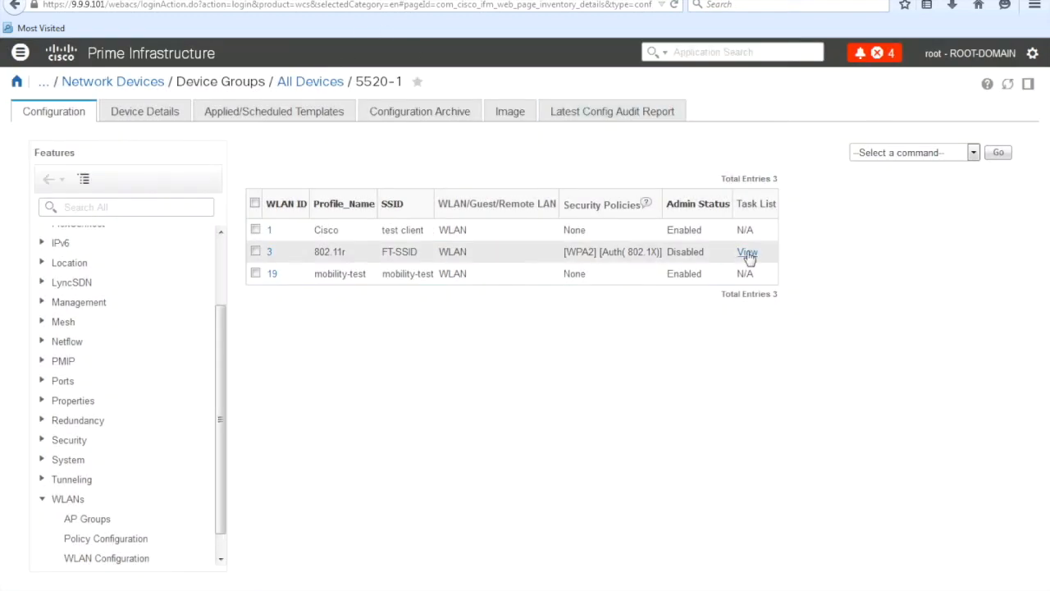
{"action": "left_click", "coordinate": [748, 252]}
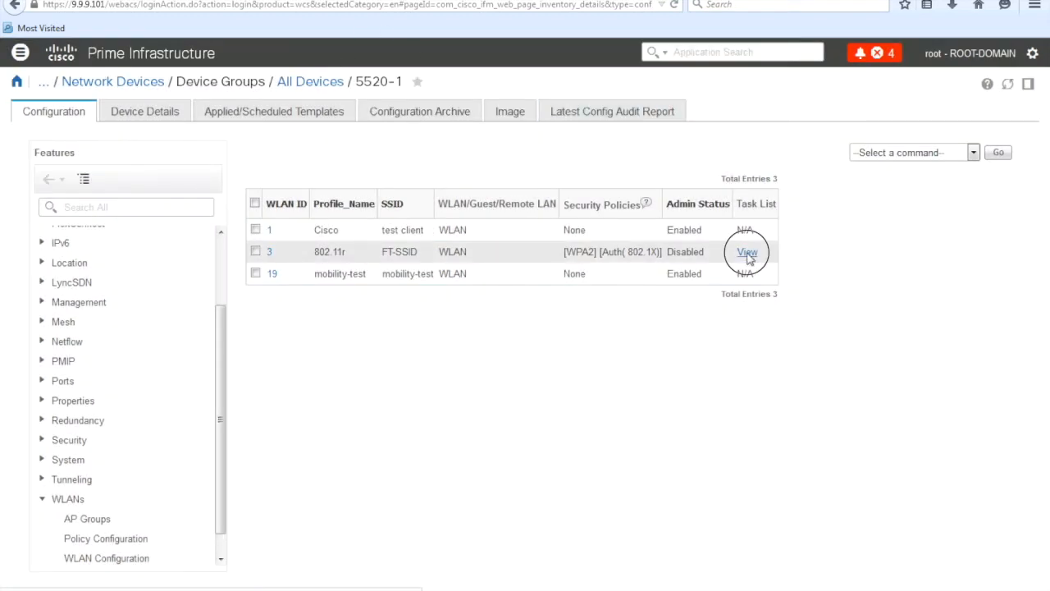
{"action": "left_click", "coordinate": [746, 253]}
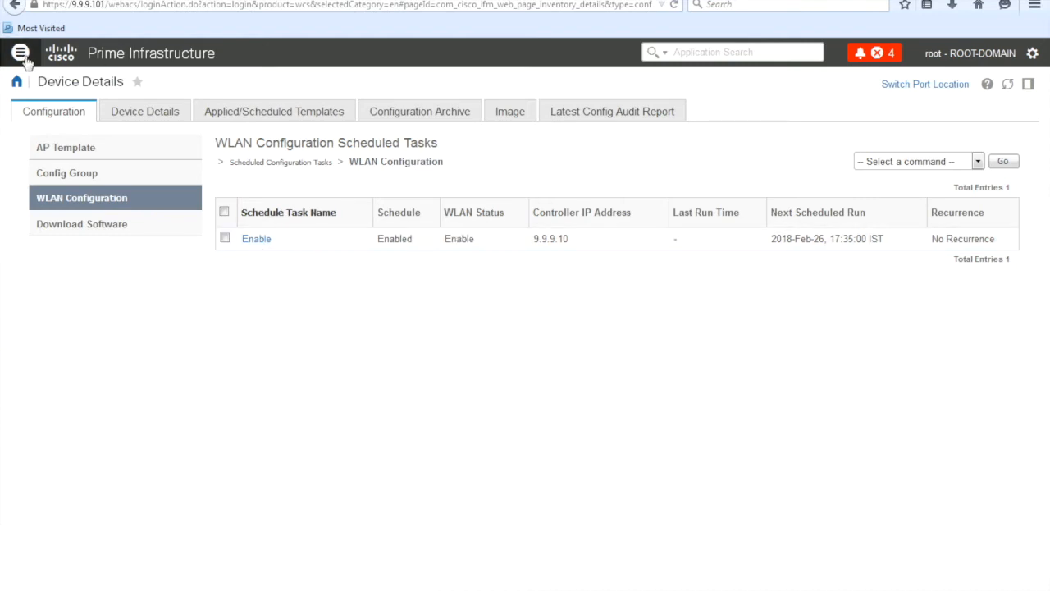
Return to 5520-1's WLAN Configuration list and choose Schedule status for FT-SSID again.
{"action": "left_click", "coordinate": [21, 52]}
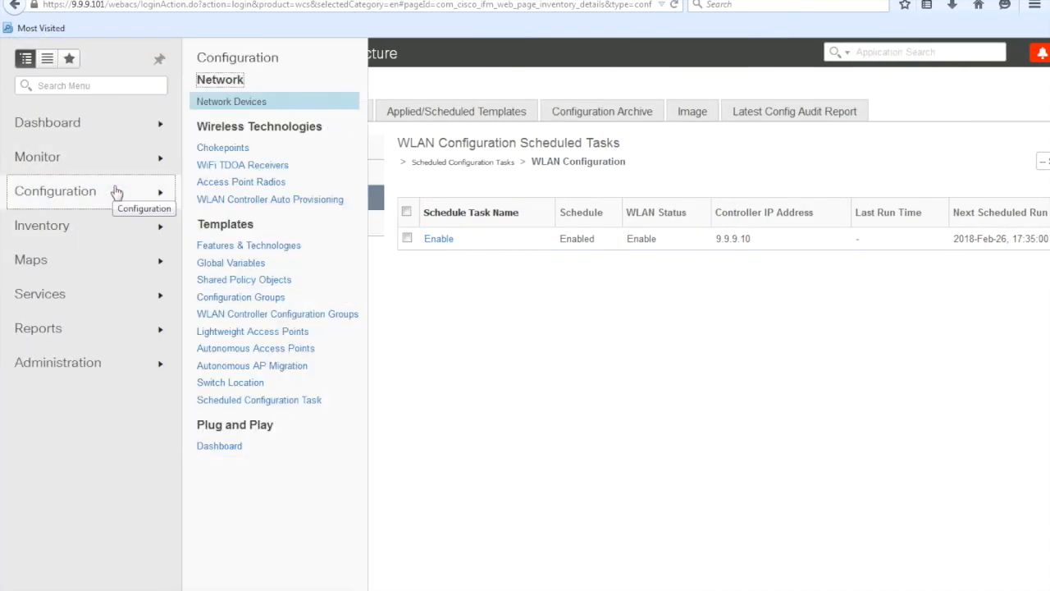
{"action": "left_click", "coordinate": [230, 101]}
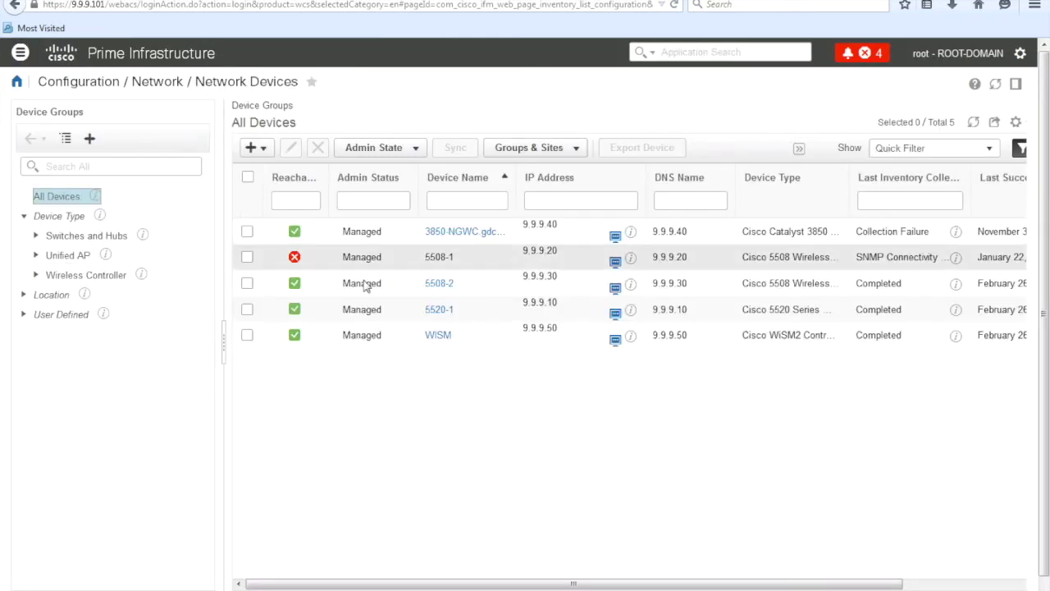
{"action": "left_click", "coordinate": [438, 308]}
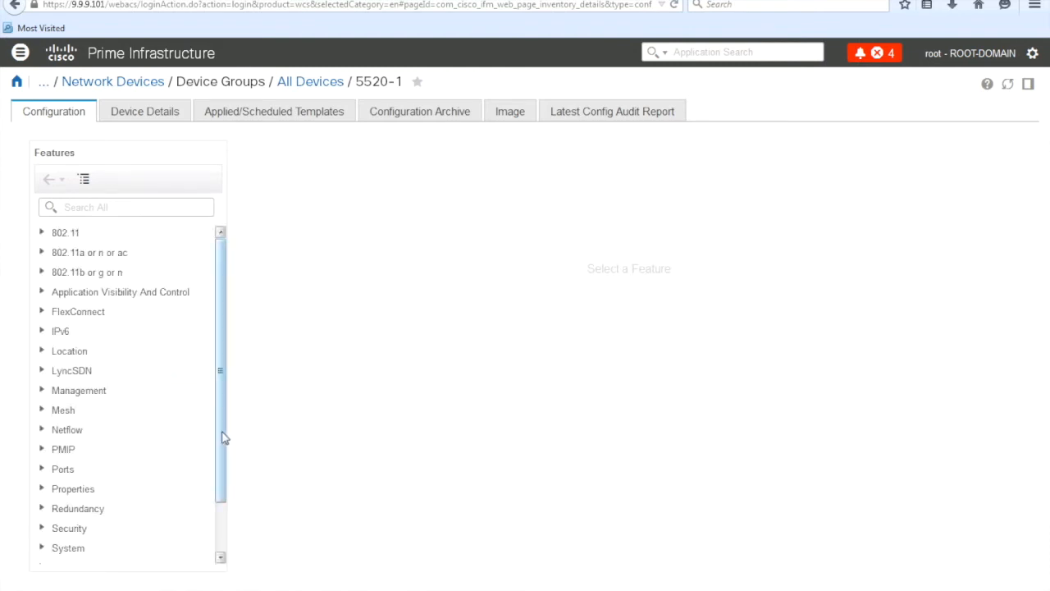
{"action": "scroll", "scroll_direction": "down", "scroll_amount": 3}
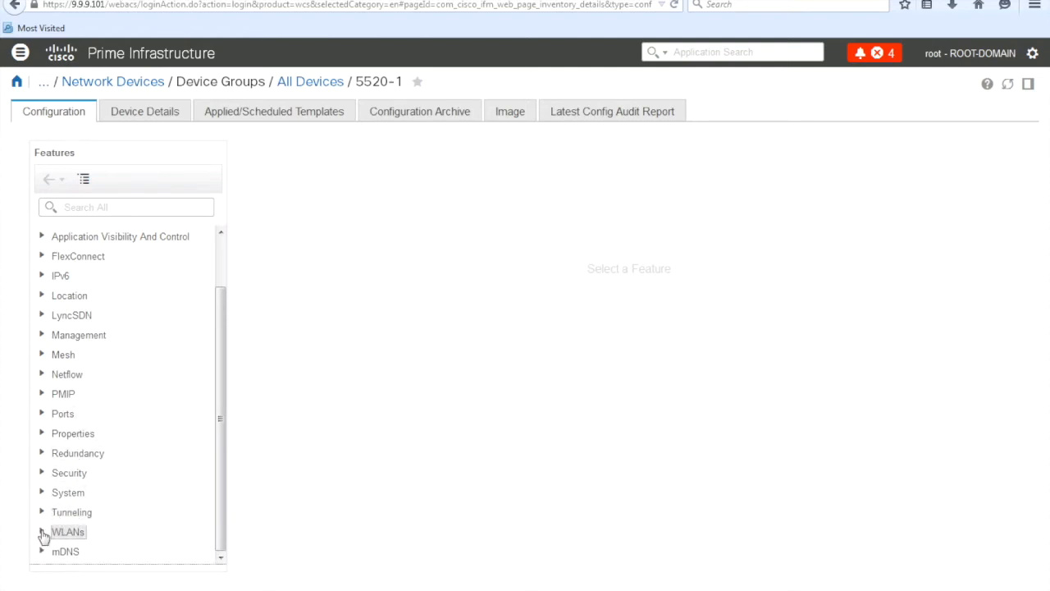
{"action": "left_click", "coordinate": [43, 532]}
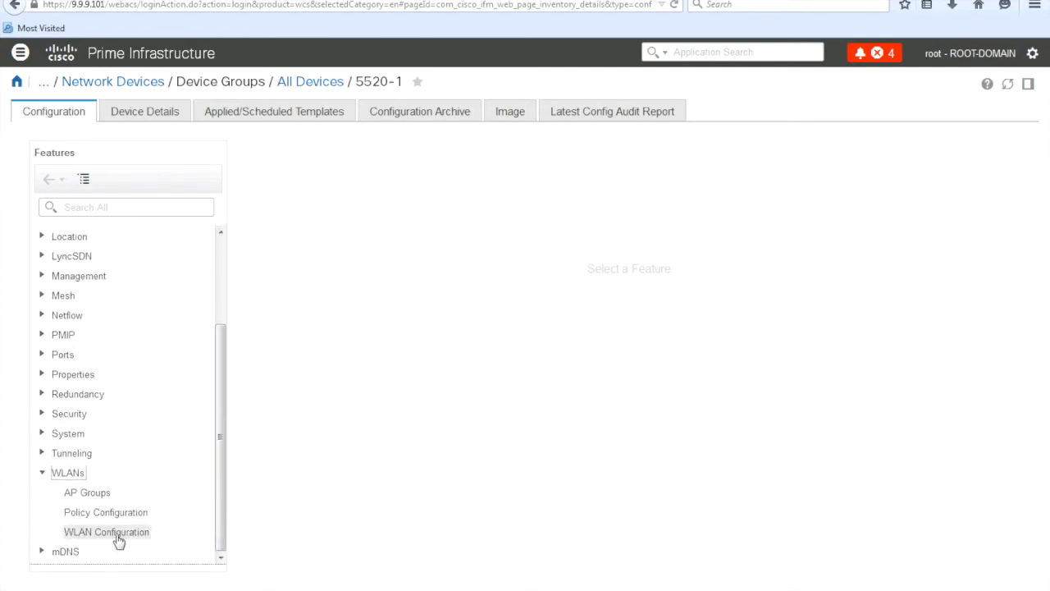
{"action": "left_click", "coordinate": [105, 532]}
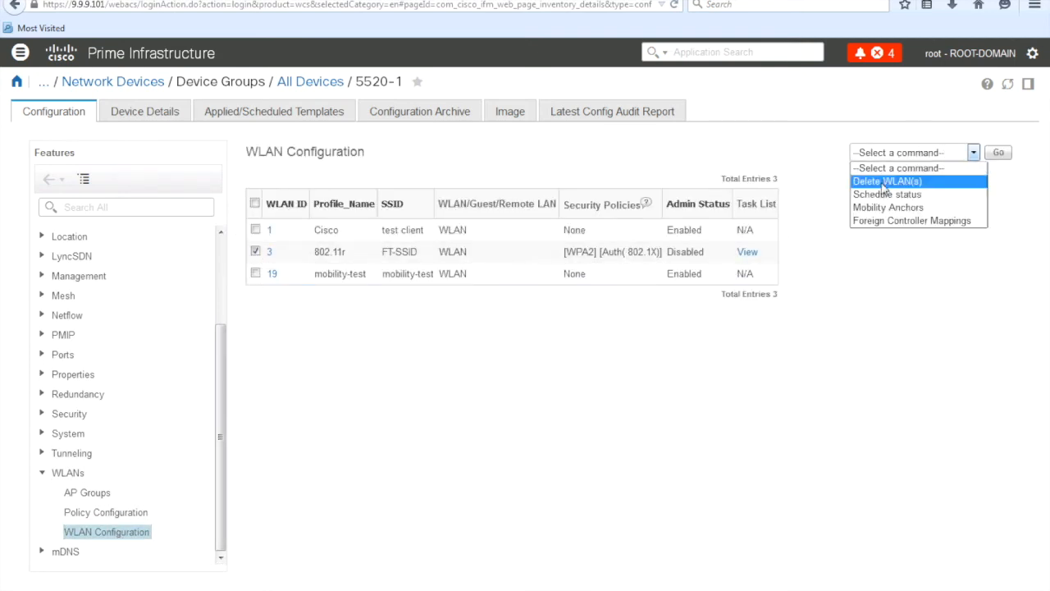
{"action": "left_click", "coordinate": [886, 194]}
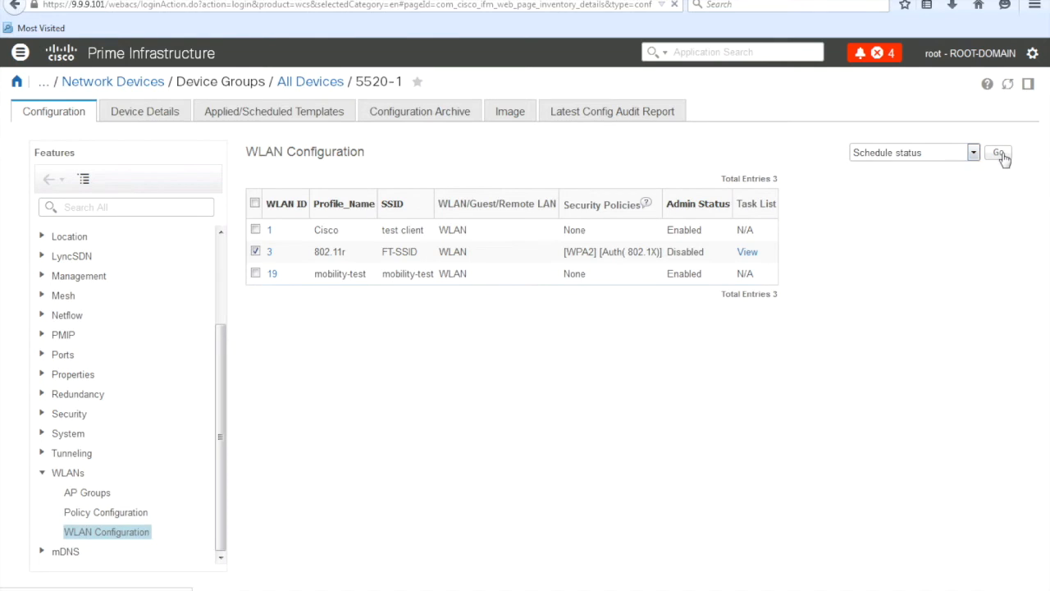
Create a task named Disable keeping Admin Status Disabled at 17 hours 40 minutes, No Recurrence, and submit it.
{"action": "left_click", "coordinate": [1001, 154]}
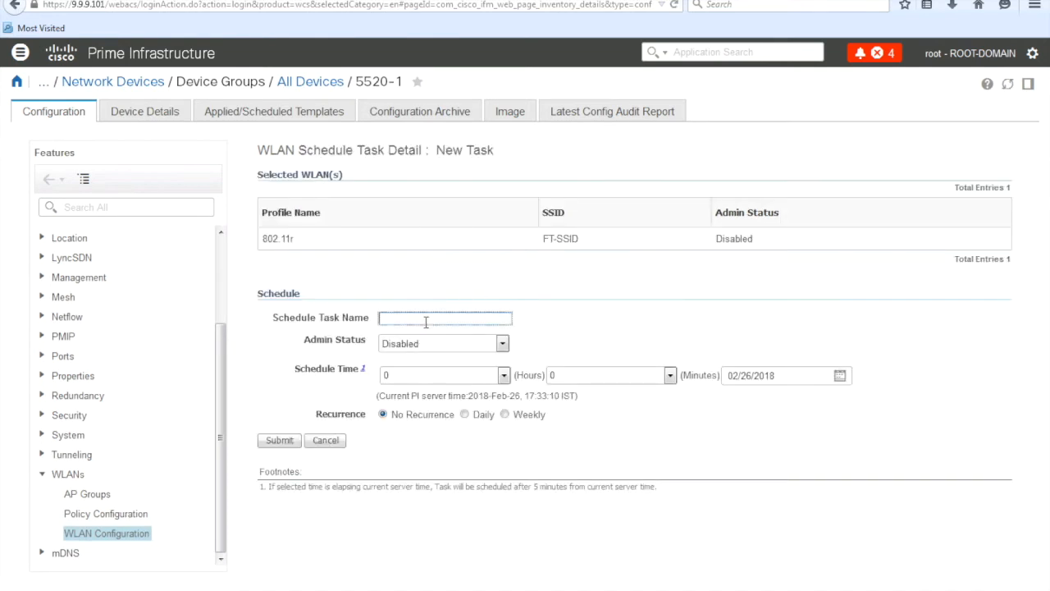
{"action": "type", "text": "Enable"}
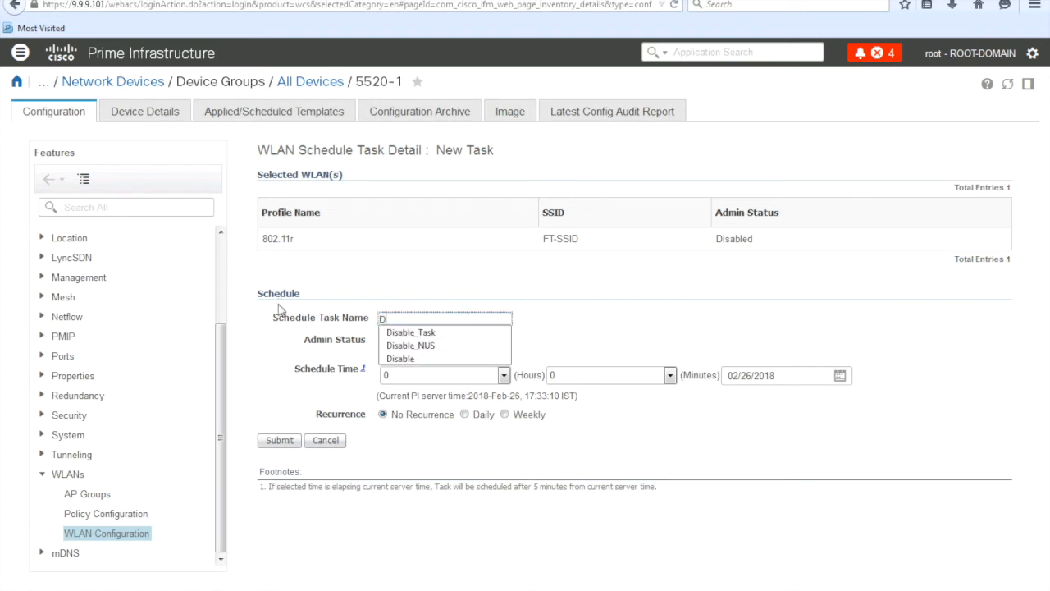
{"action": "left_click", "coordinate": [401, 357]}
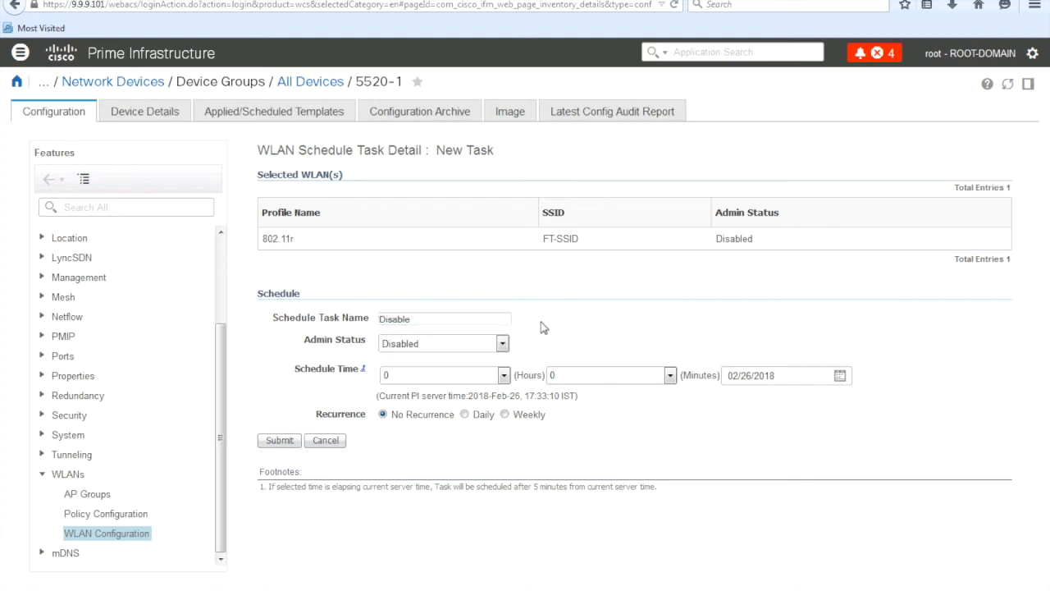
{"action": "left_click", "coordinate": [503, 374]}
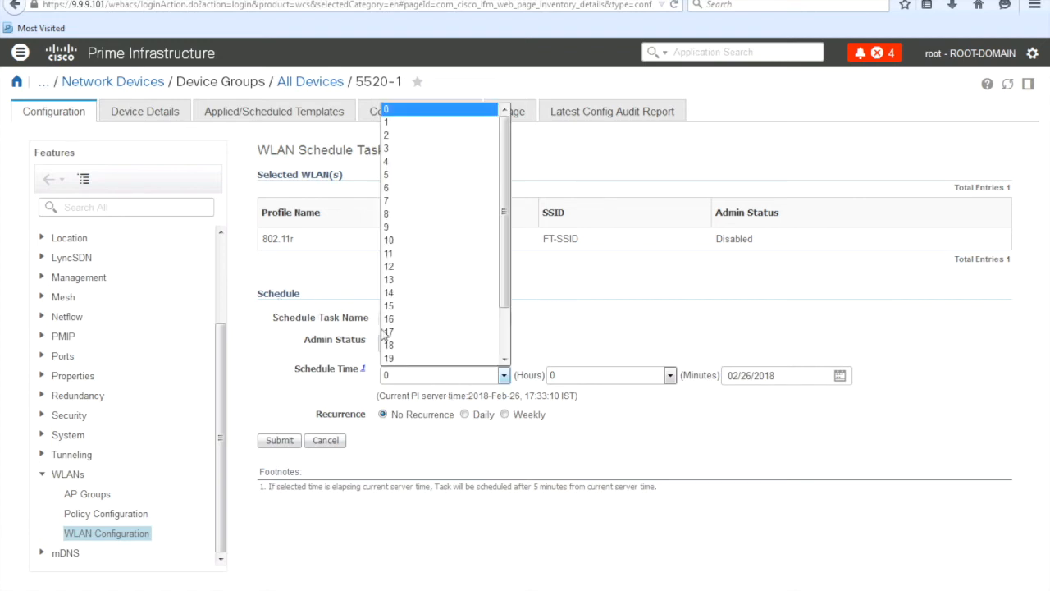
{"action": "left_click", "coordinate": [670, 374]}
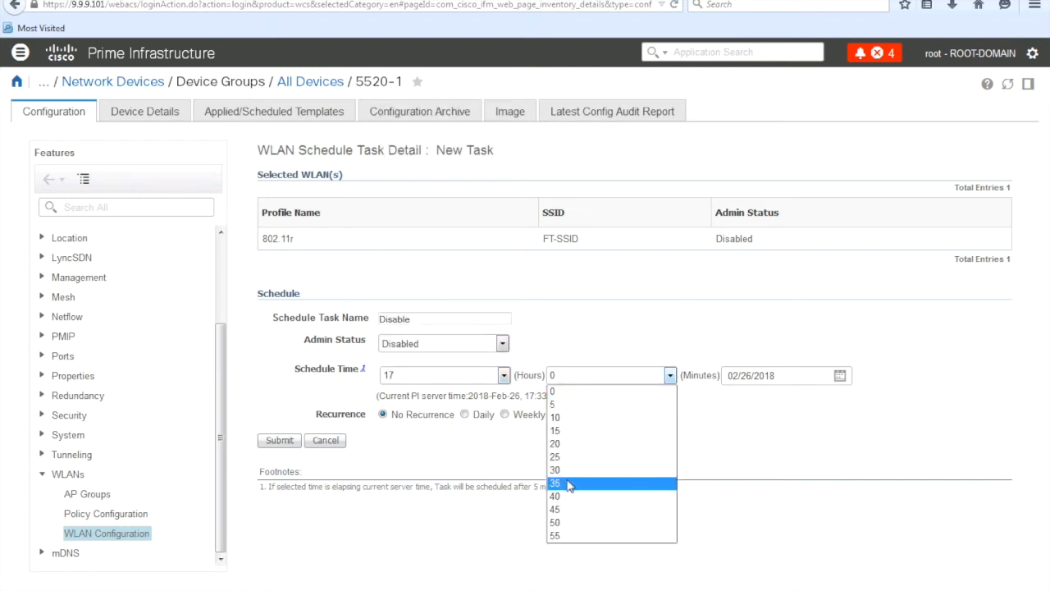
{"action": "left_click", "coordinate": [559, 512]}
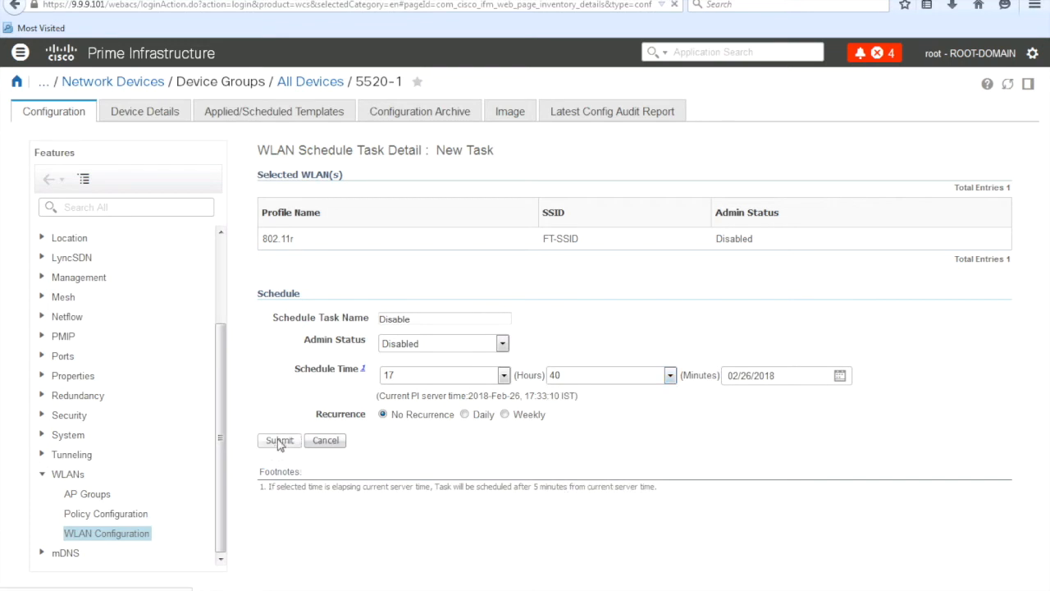
{"action": "left_click", "coordinate": [279, 439]}
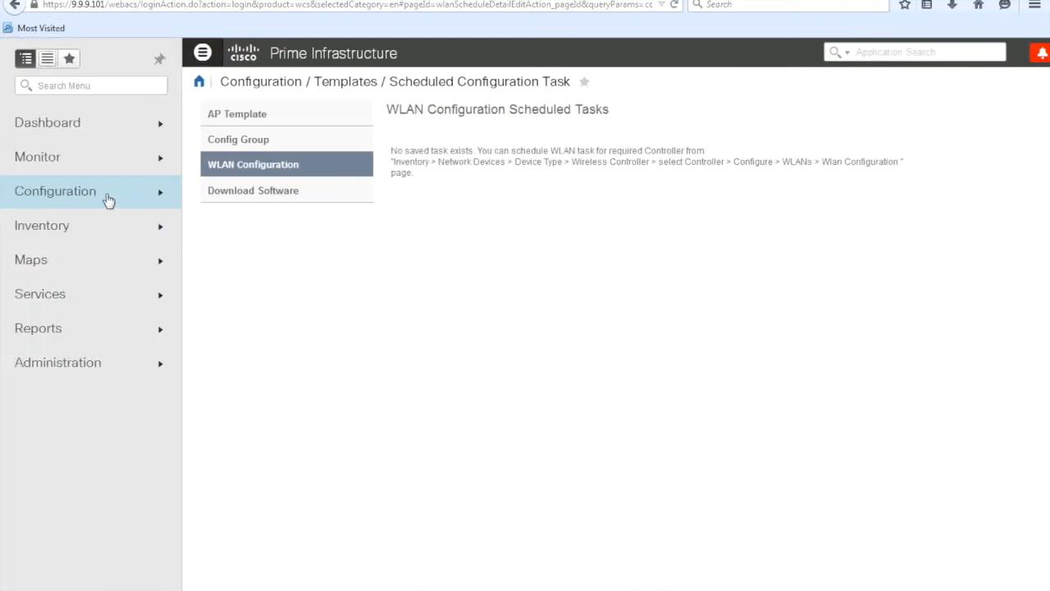
Go to Configuration > Scheduled Configuration Task > WLAN Configuration to list the Enable and Disable tasks.
{"action": "left_click", "coordinate": [56, 190]}
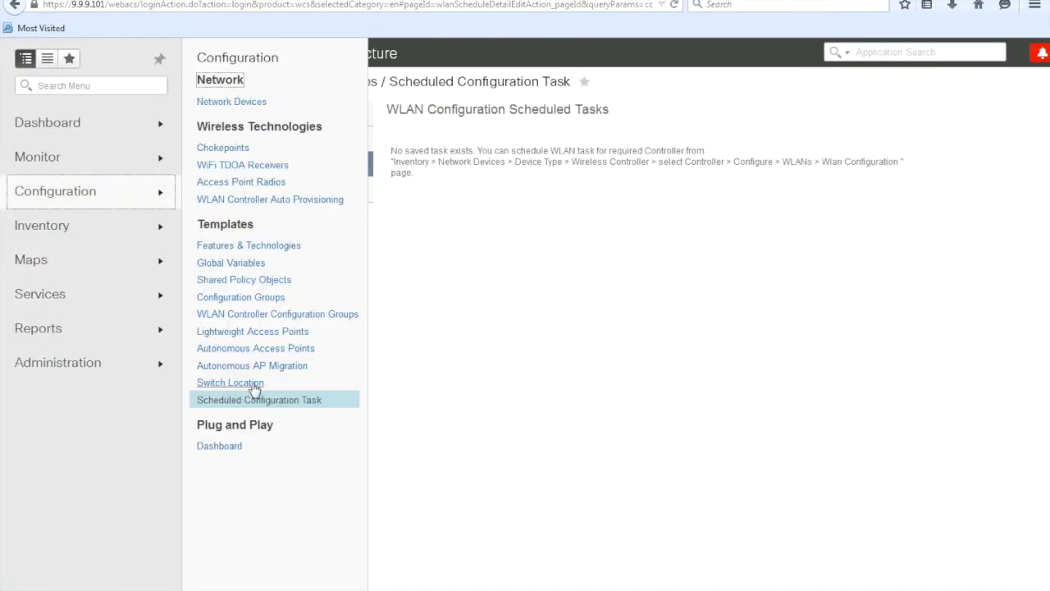
{"action": "left_click", "coordinate": [259, 400]}
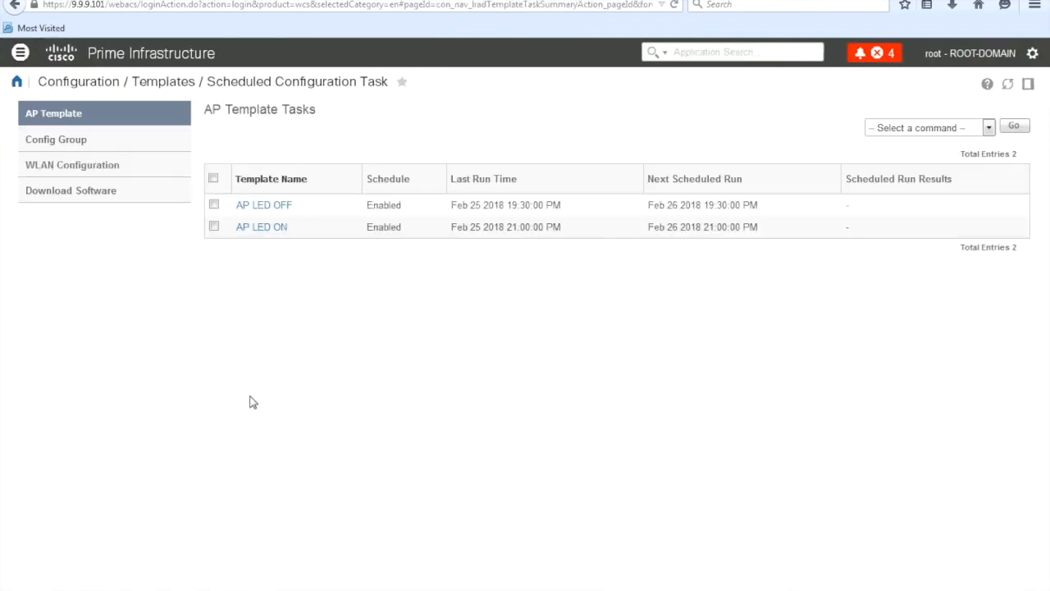
{"action": "left_click", "coordinate": [72, 164]}
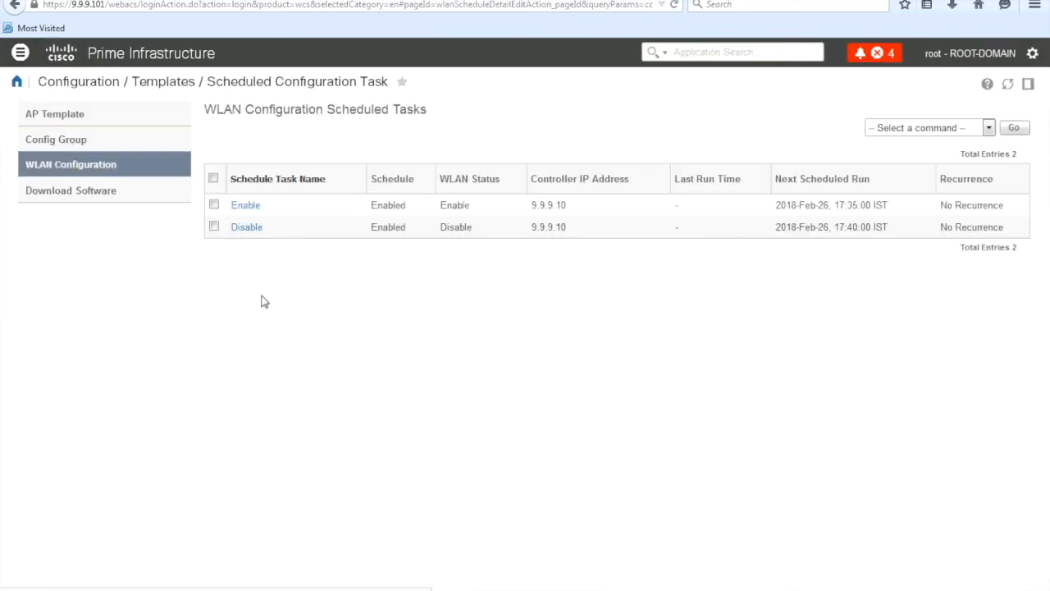
{"action": "mouse_move", "coordinate": [394, 219]}
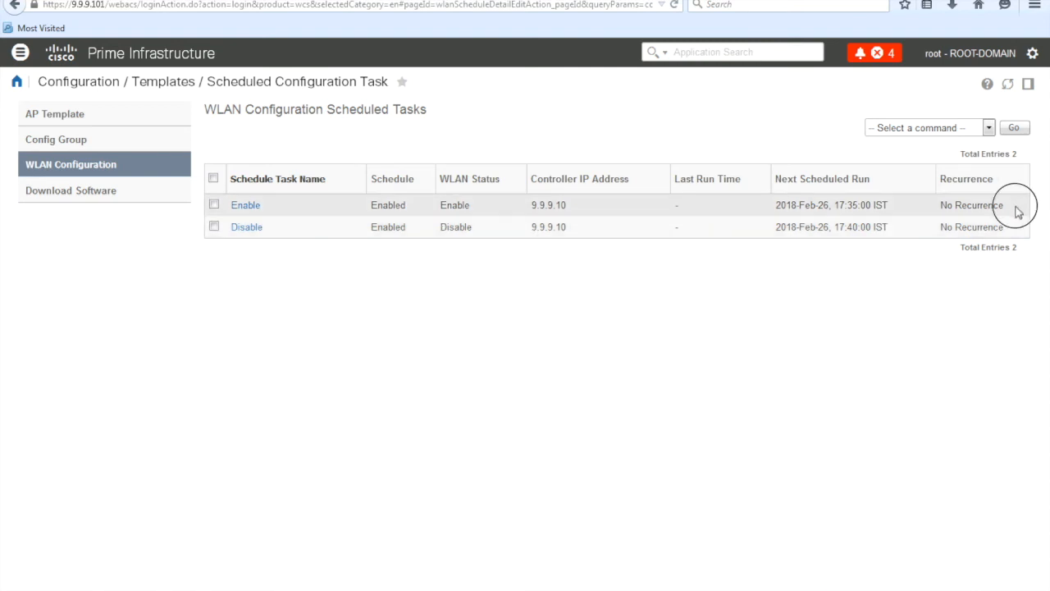
Review the task rows confirming Enable ran at 17:35 and Disable is pending.
{"action": "double_click", "coordinate": [968, 227]}
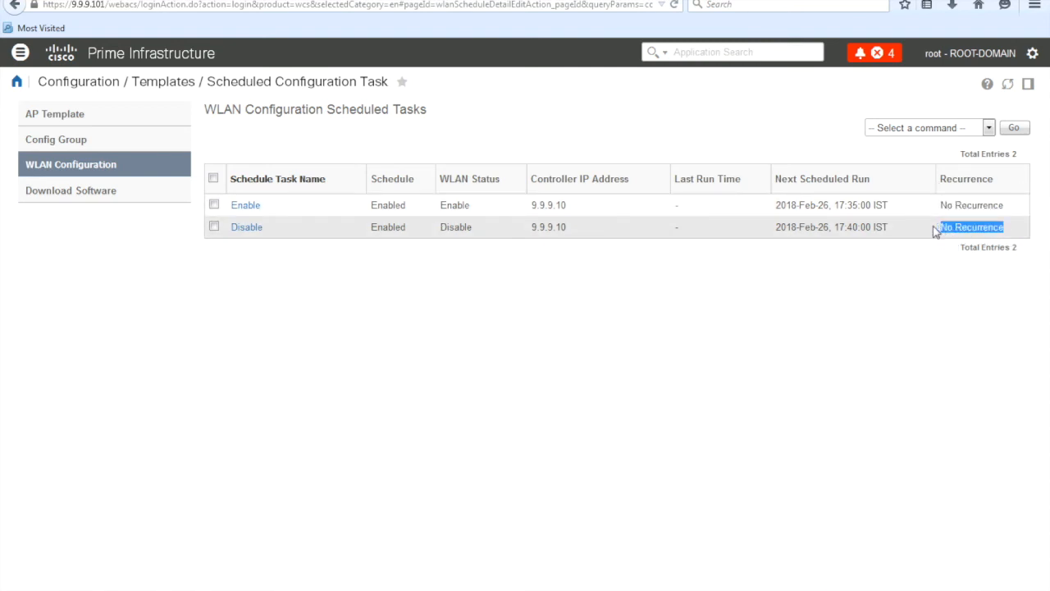
{"action": "double_click", "coordinate": [830, 205]}
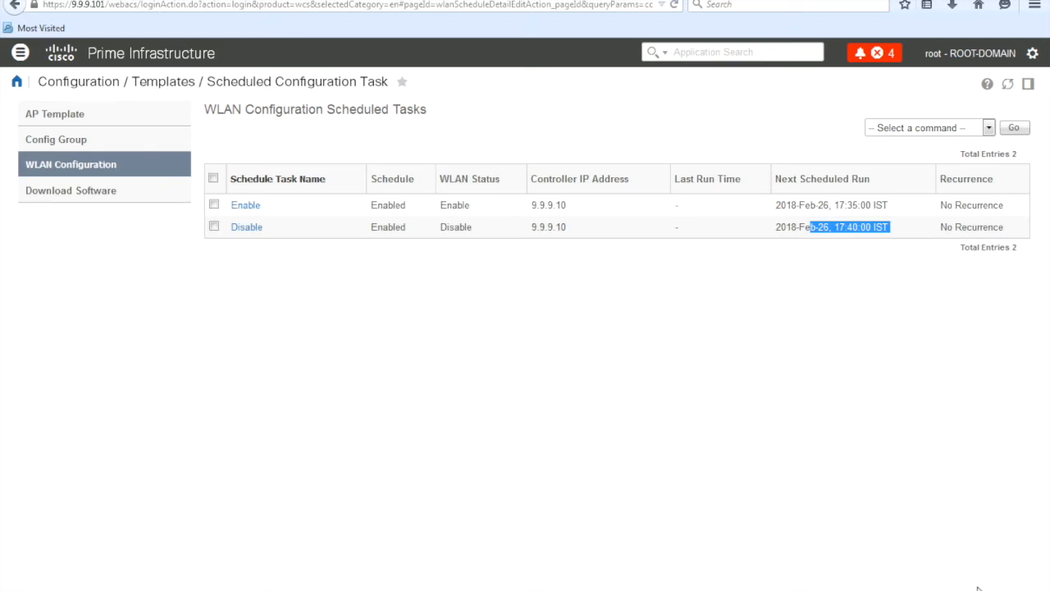
{"action": "mouse_move", "coordinate": [496, 255]}
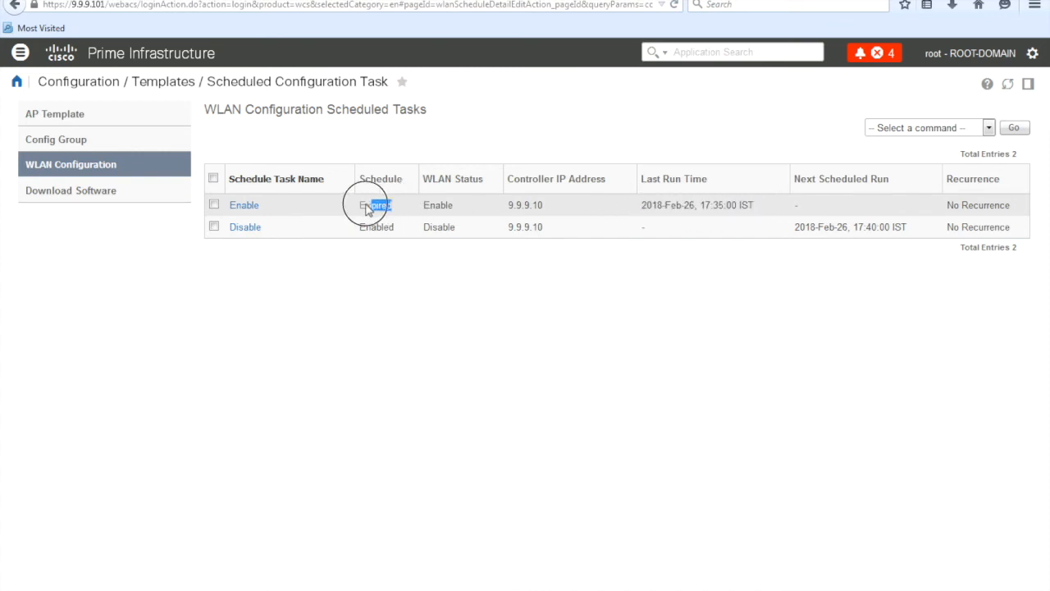
{"action": "double_click", "coordinate": [374, 204]}
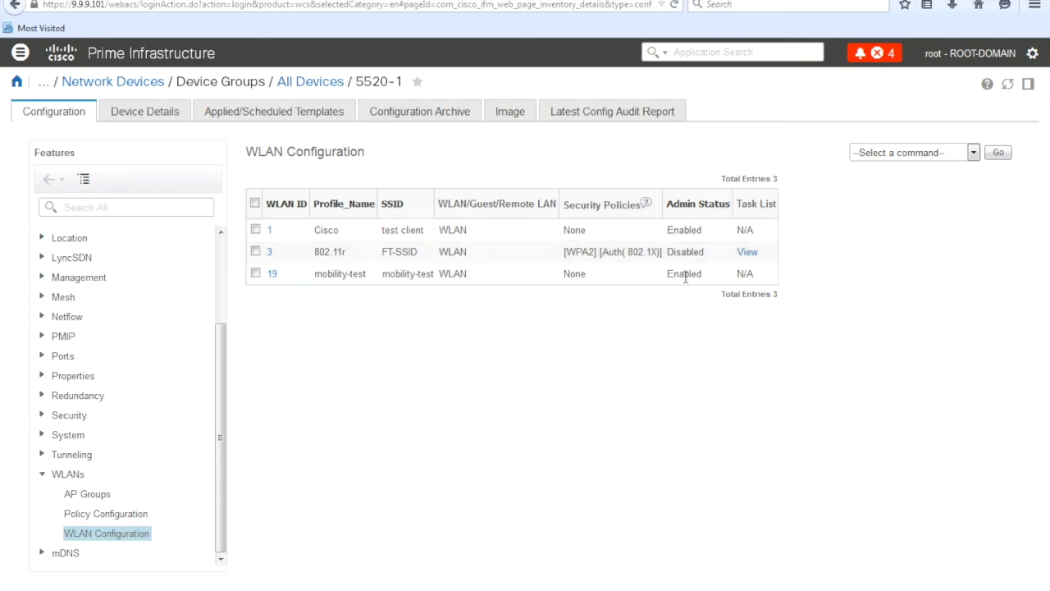
Refresh 5520-1's WLAN Configuration list and check FT-SSID's admin status now shows Enabled.
{"action": "double_click", "coordinate": [686, 253]}
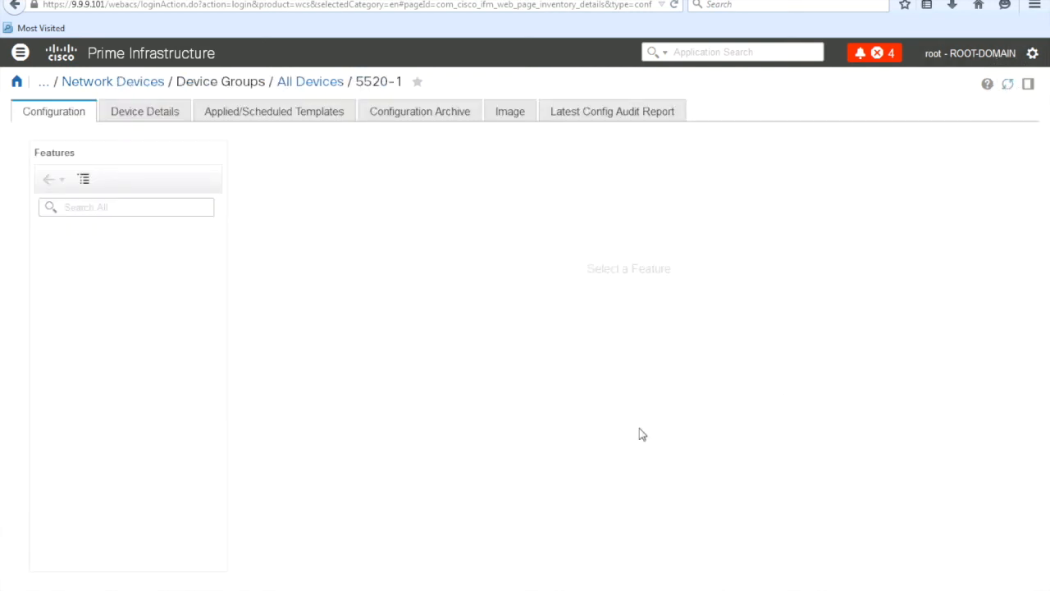
{"action": "left_click", "coordinate": [107, 557]}
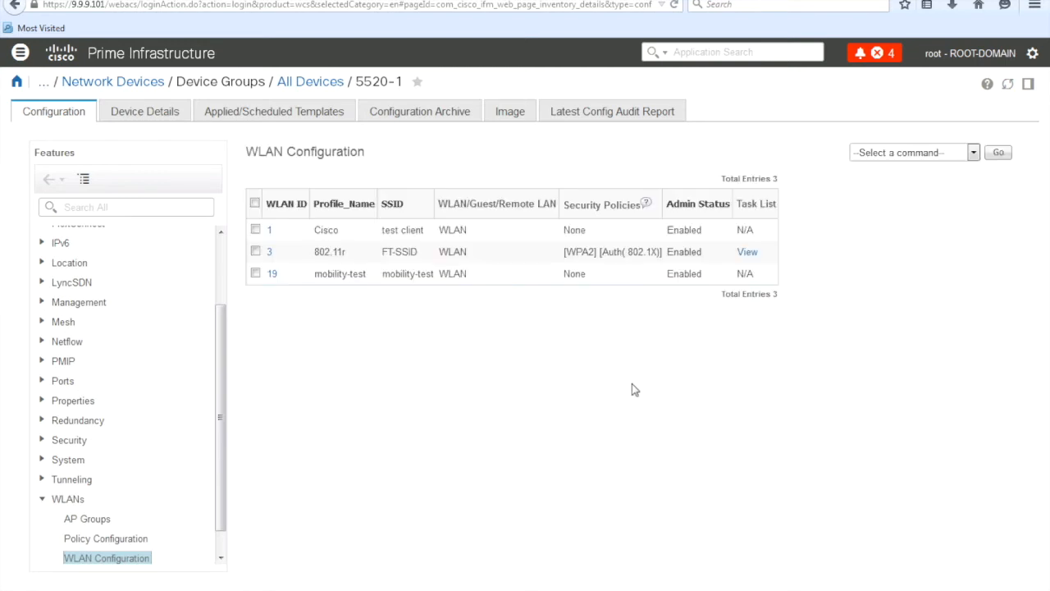
{"action": "double_click", "coordinate": [682, 253]}
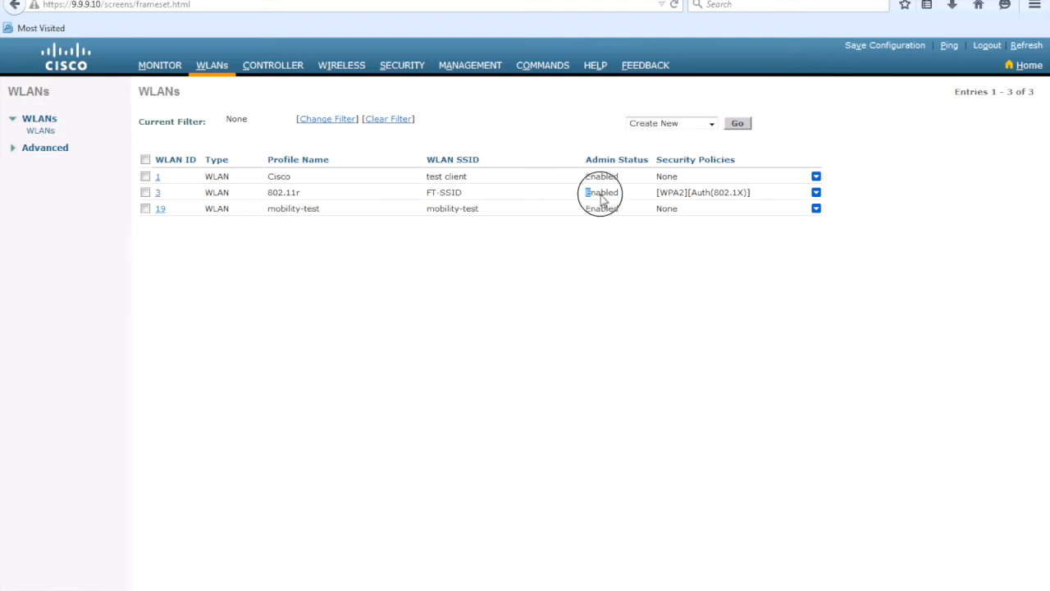
{"action": "double_click", "coordinate": [600, 192]}
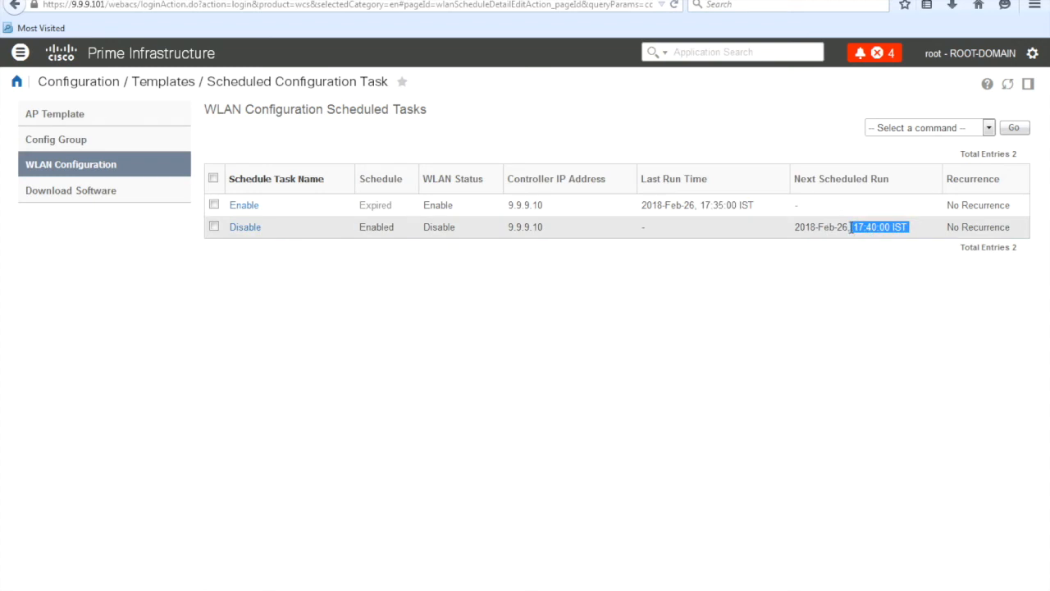
{"action": "mouse_move", "coordinate": [710, 331]}
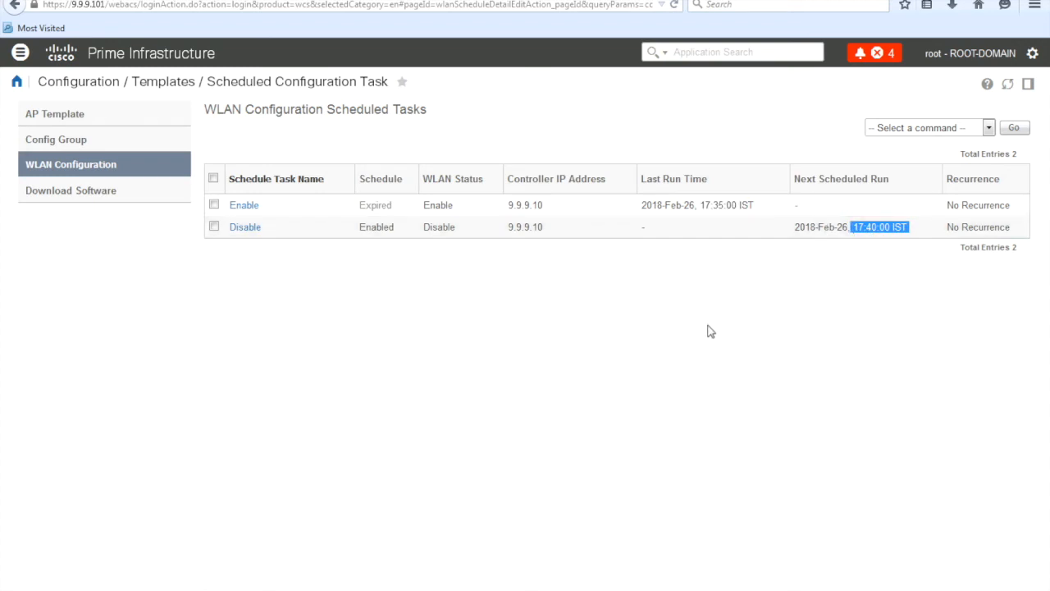
{"action": "mouse_move", "coordinate": [243, 206]}
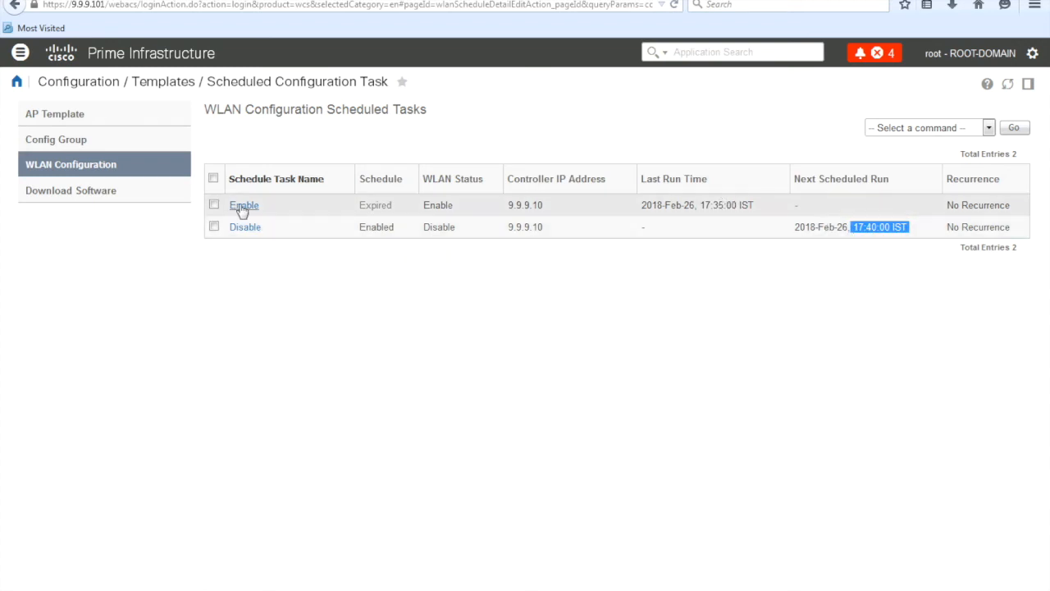
{"action": "left_click", "coordinate": [243, 205]}
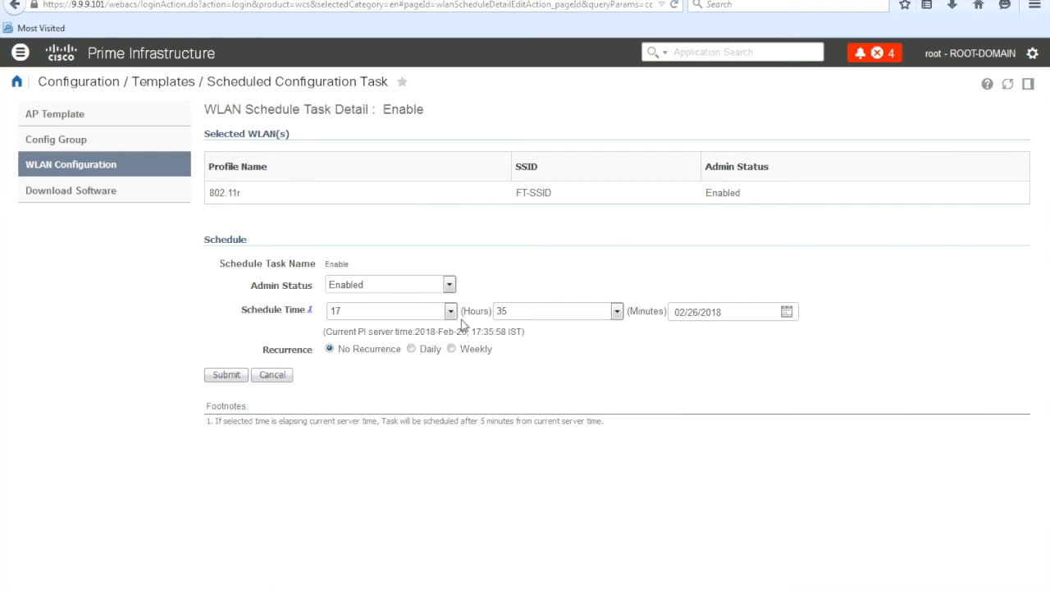
{"action": "left_click", "coordinate": [450, 310]}
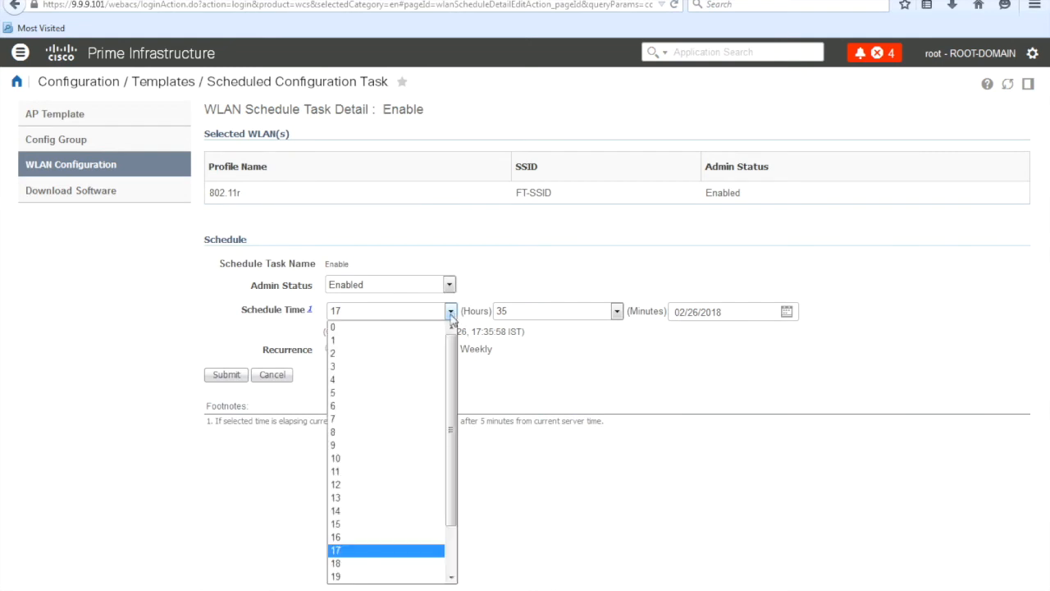
{"action": "left_click", "coordinate": [334, 443]}
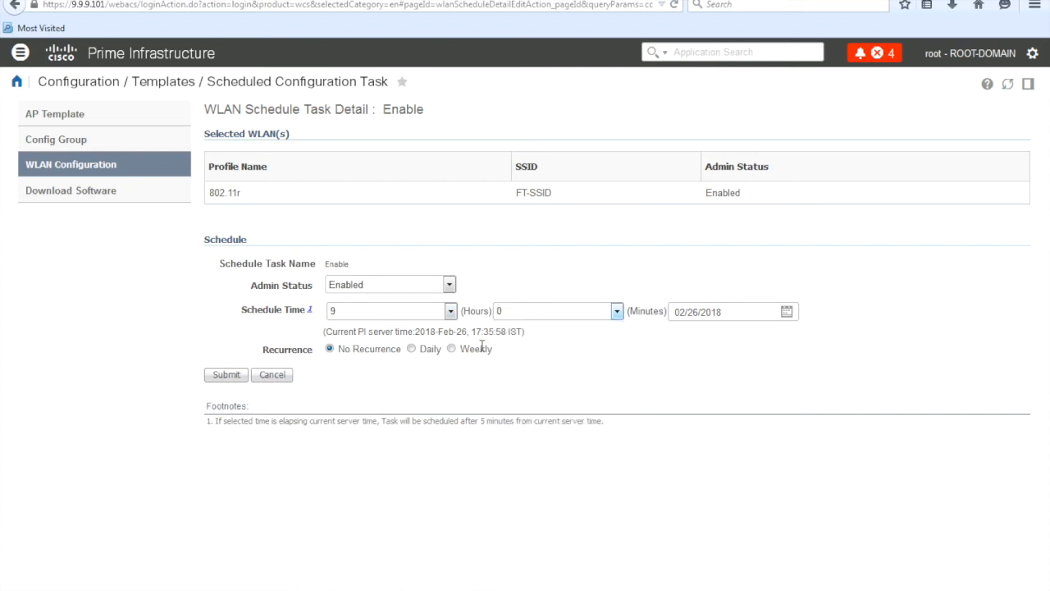
{"action": "mouse_move", "coordinate": [137, 157]}
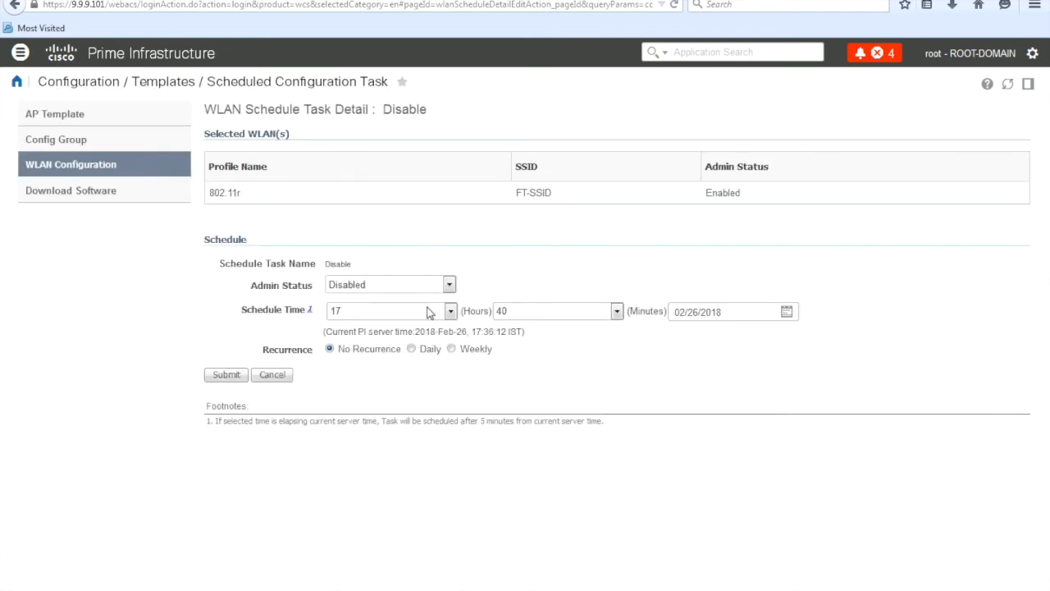
{"action": "left_click", "coordinate": [449, 311]}
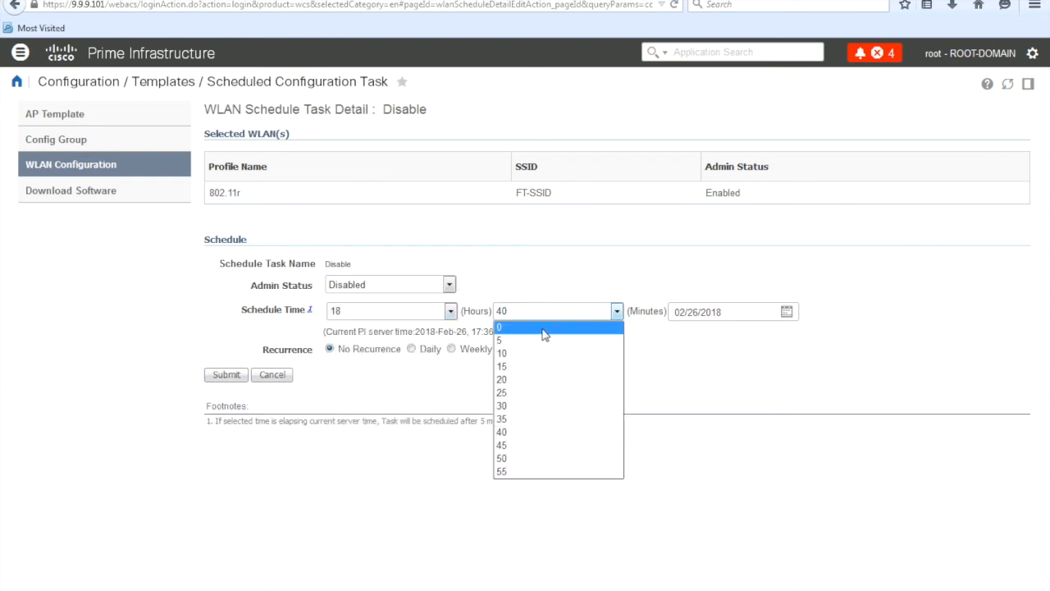
{"action": "left_click", "coordinate": [502, 326]}
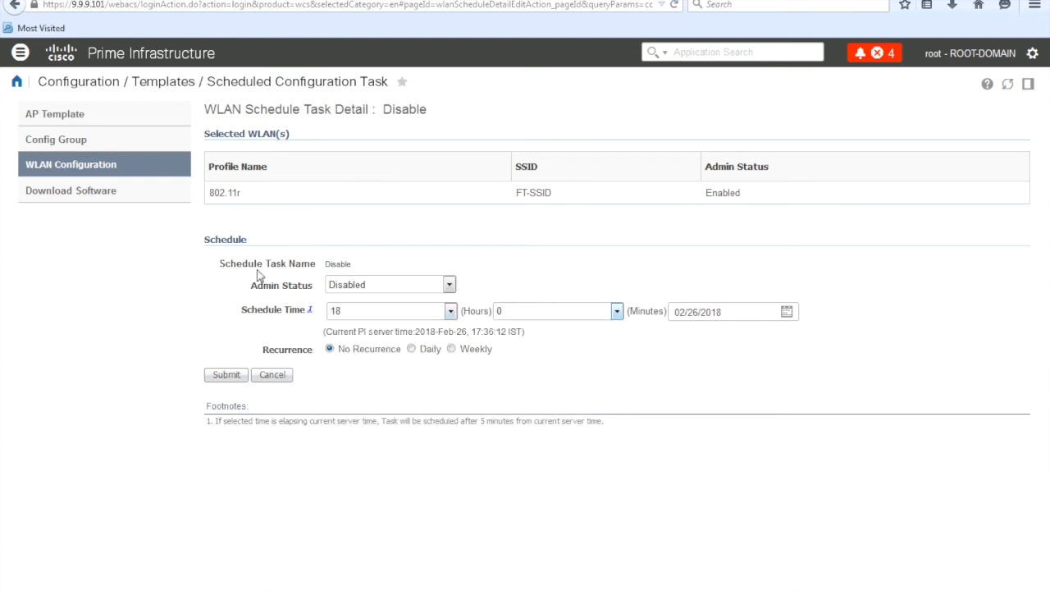
{"action": "left_click", "coordinate": [70, 164]}
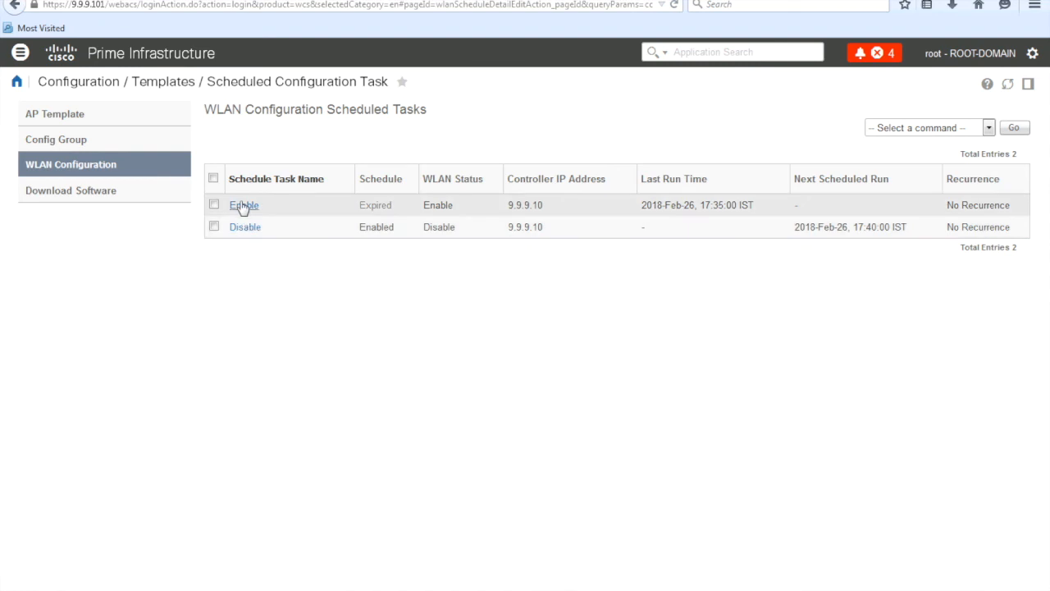
{"action": "left_click", "coordinate": [243, 205]}
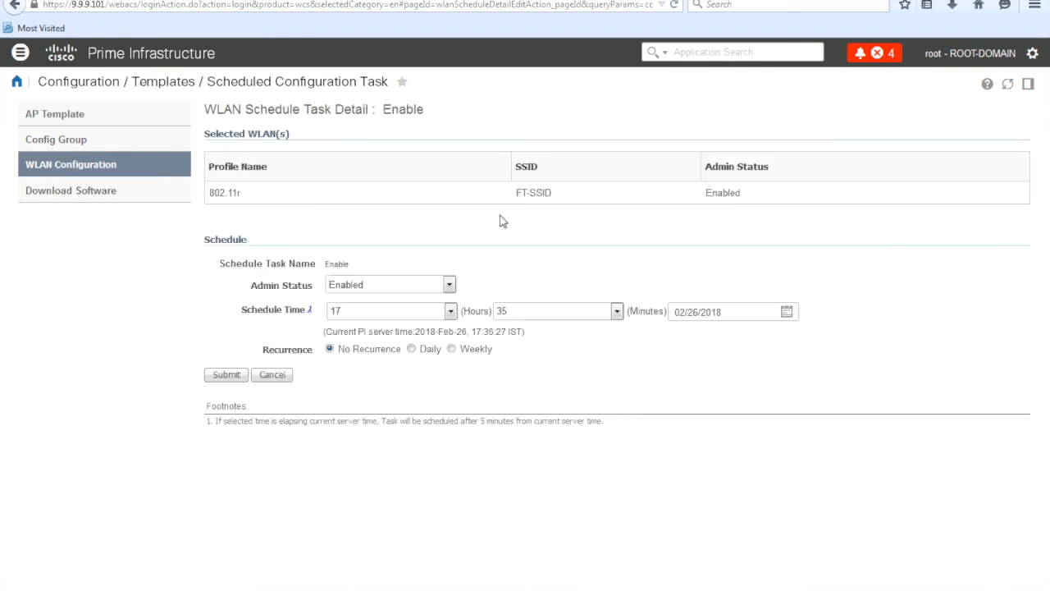
{"action": "double_click", "coordinate": [532, 193]}
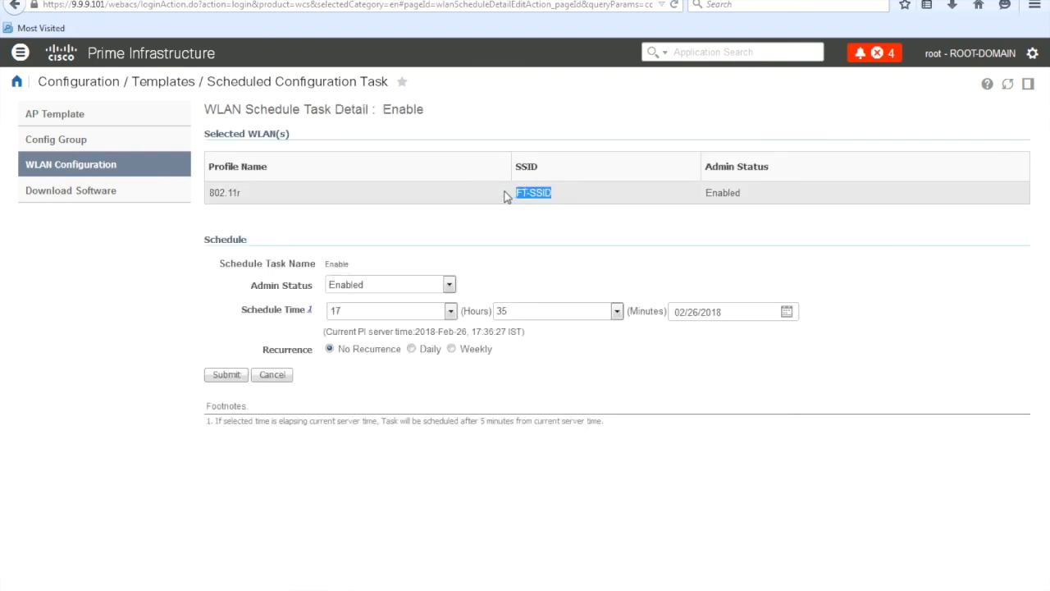
{"action": "mouse_move", "coordinate": [351, 228]}
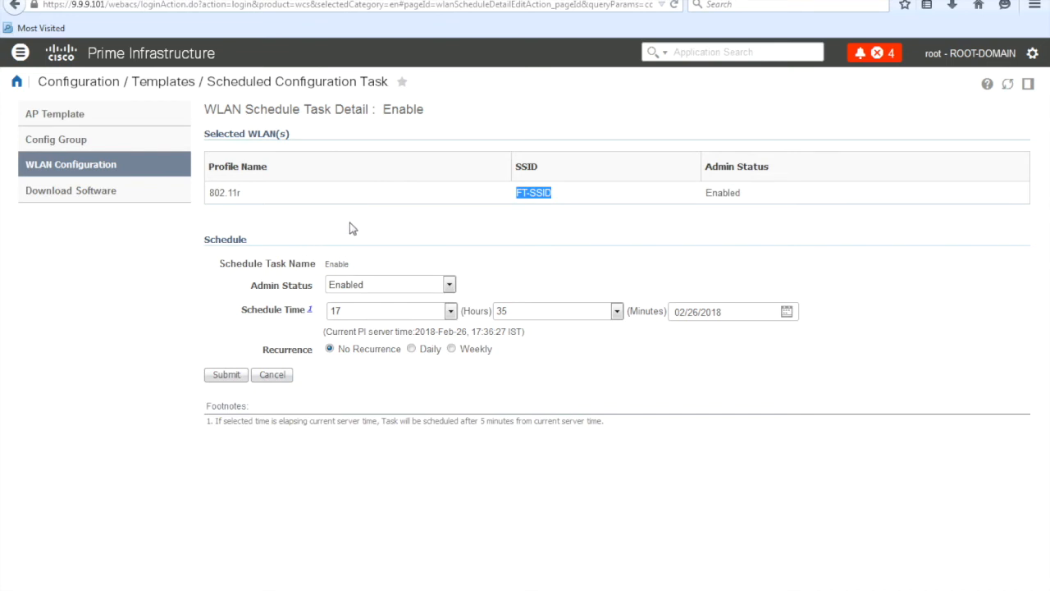
{"action": "mouse_move", "coordinate": [577, 196]}
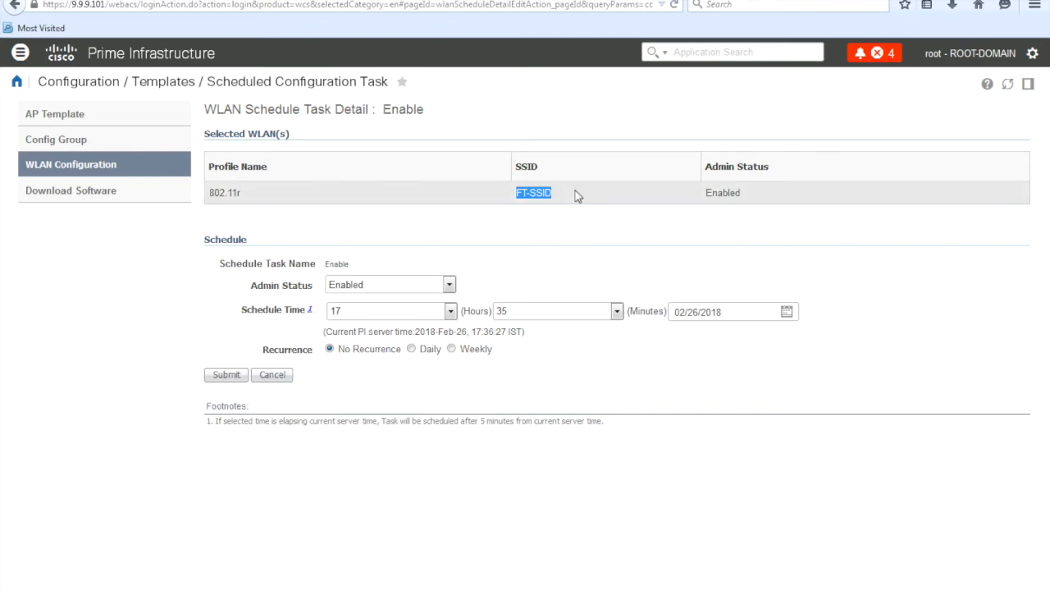
{"action": "left_click", "coordinate": [82, 164]}
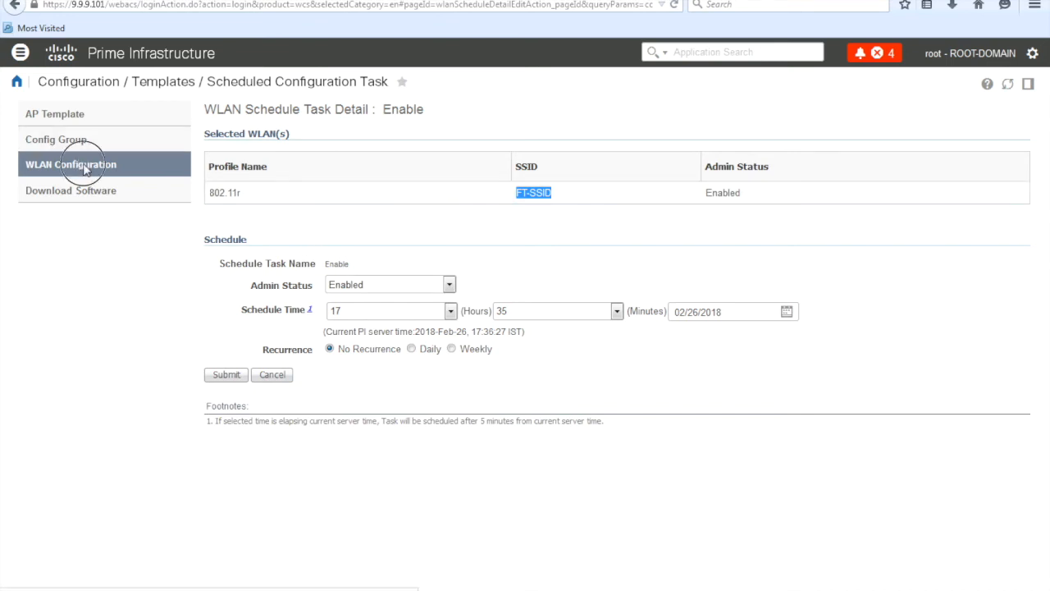
Return to the WLAN Configuration scheduled tasks list showing Enable expired and Disable enabled for 17:40.
{"action": "left_click", "coordinate": [70, 164]}
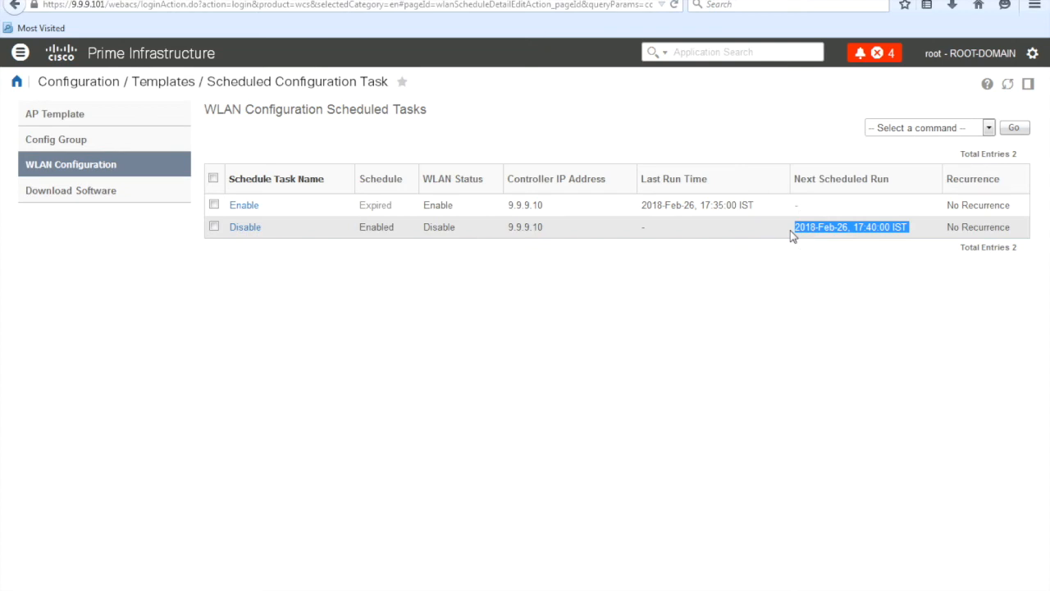
{"action": "mouse_move", "coordinate": [580, 233]}
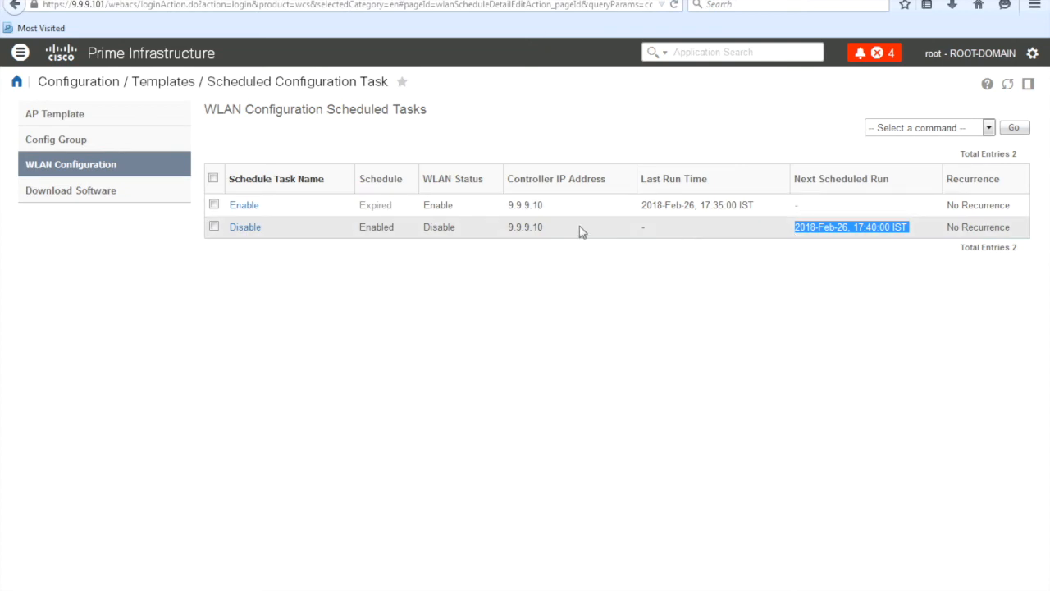
{"action": "mouse_move", "coordinate": [686, 243]}
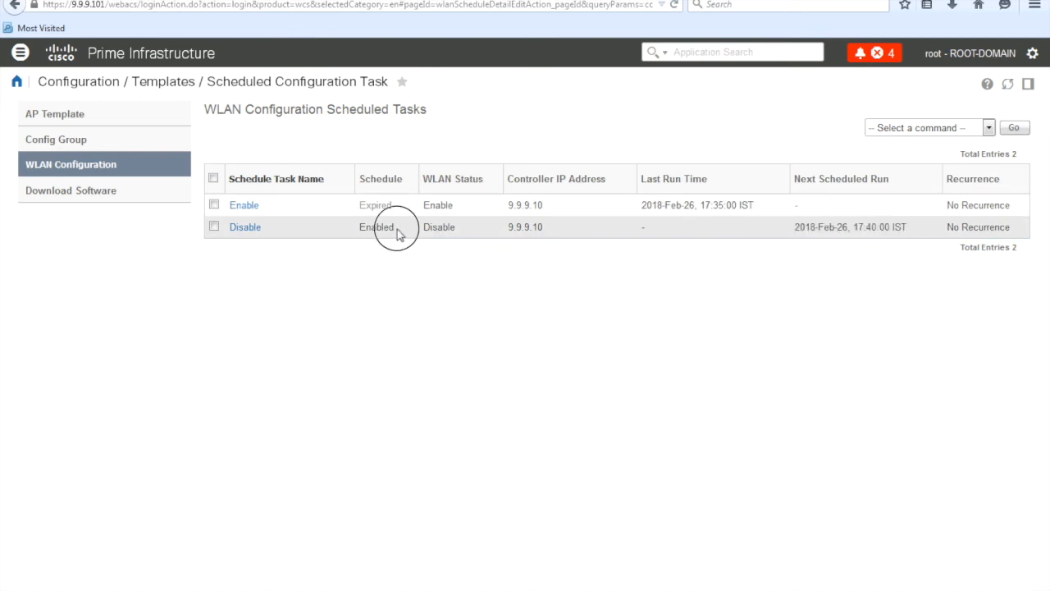
{"action": "double_click", "coordinate": [375, 227]}
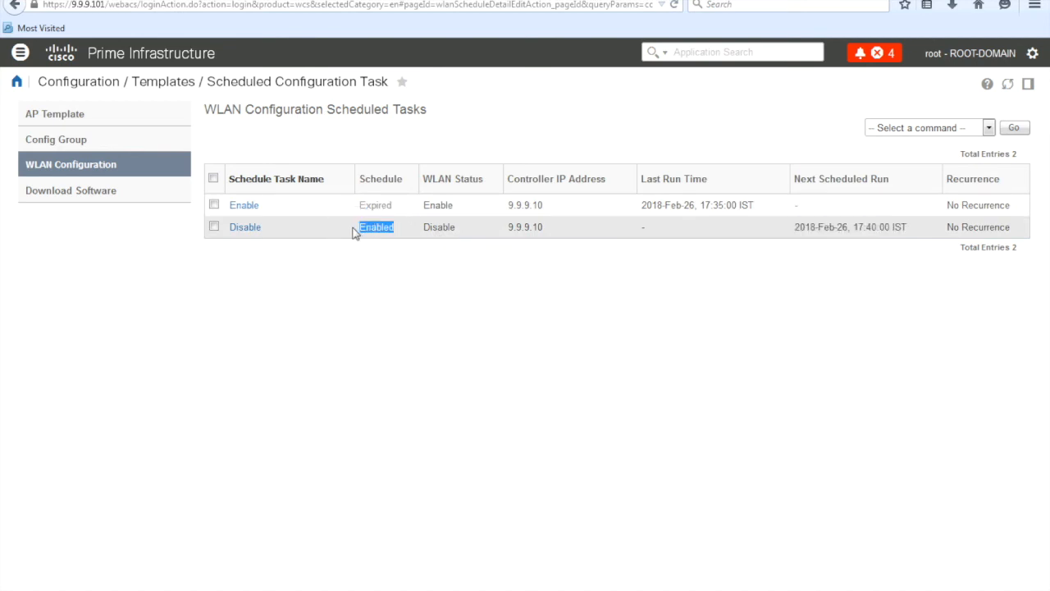
{"action": "mouse_move", "coordinate": [269, 172]}
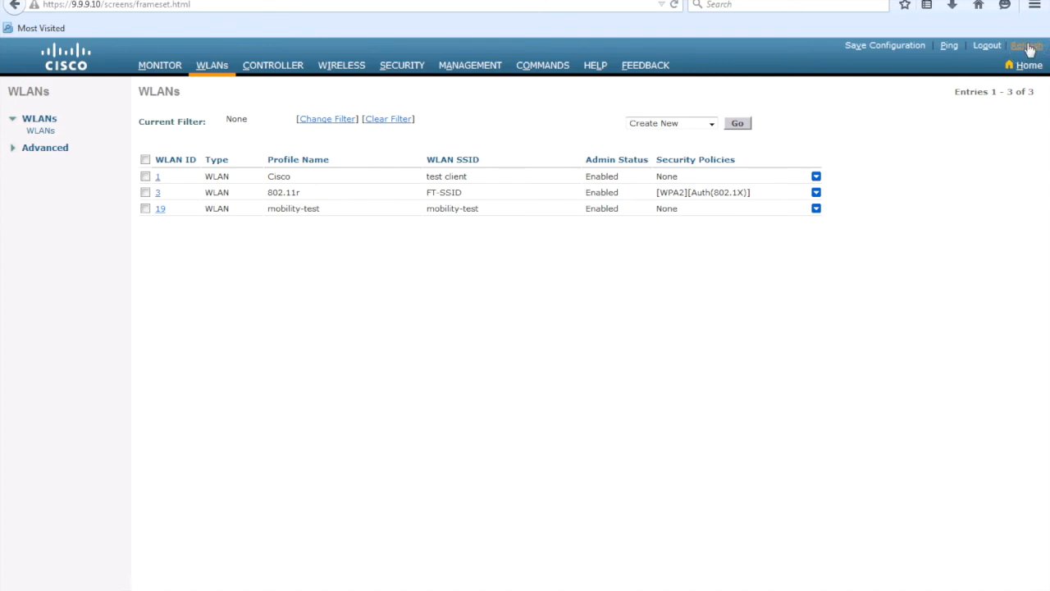
{"action": "mouse_move", "coordinate": [360, 236]}
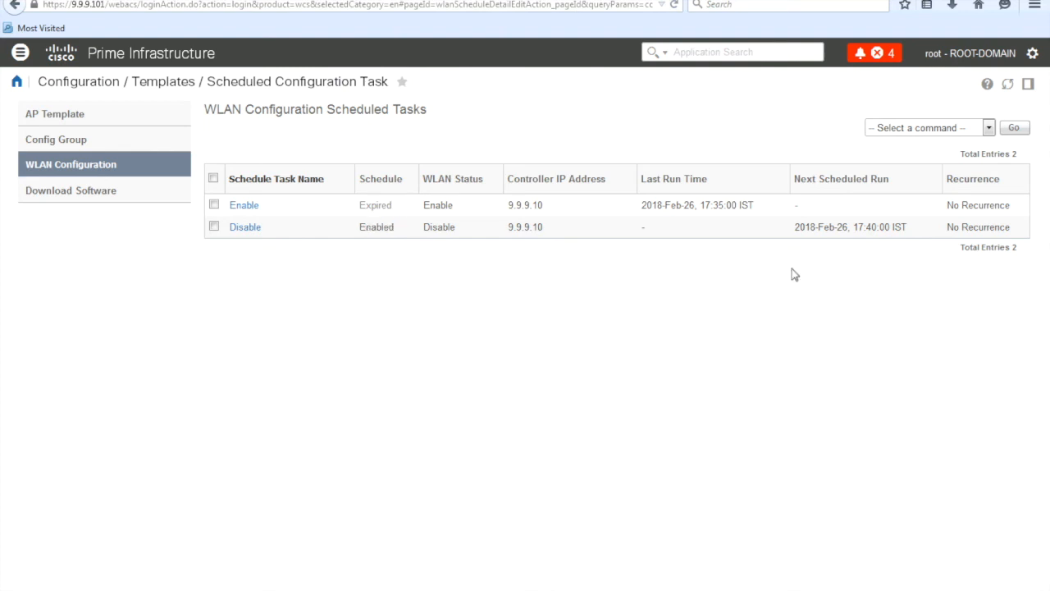
{"action": "mouse_move", "coordinate": [909, 243]}
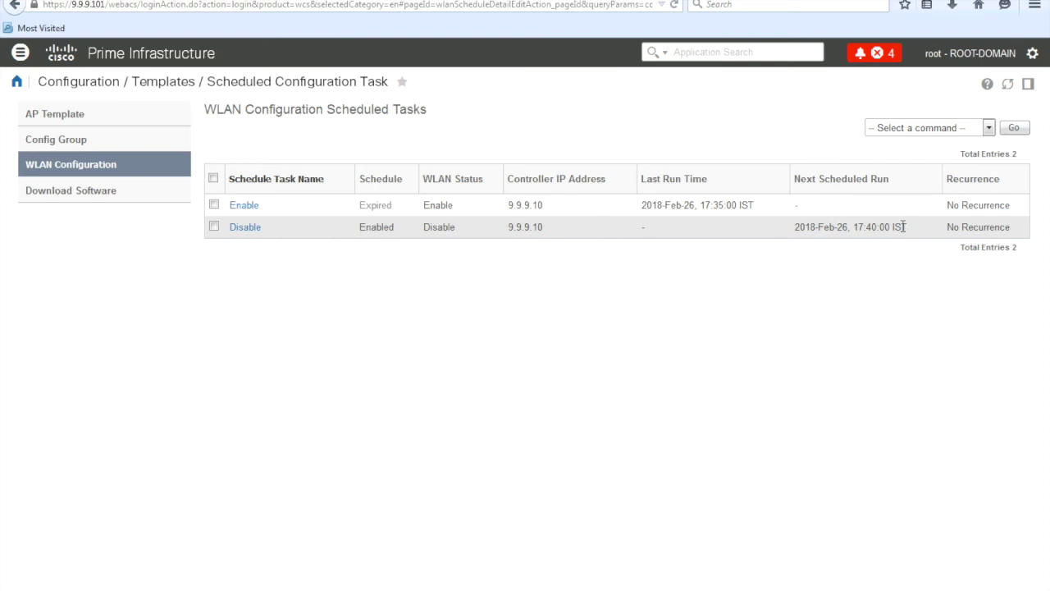
{"action": "mouse_move", "coordinate": [715, 236]}
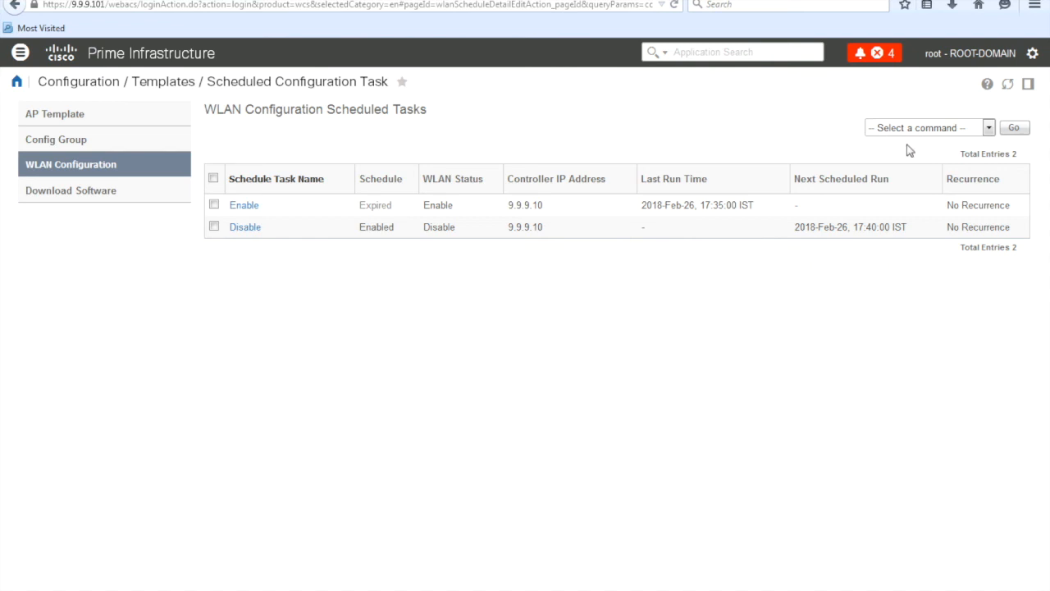
{"action": "mouse_move", "coordinate": [1003, 85]}
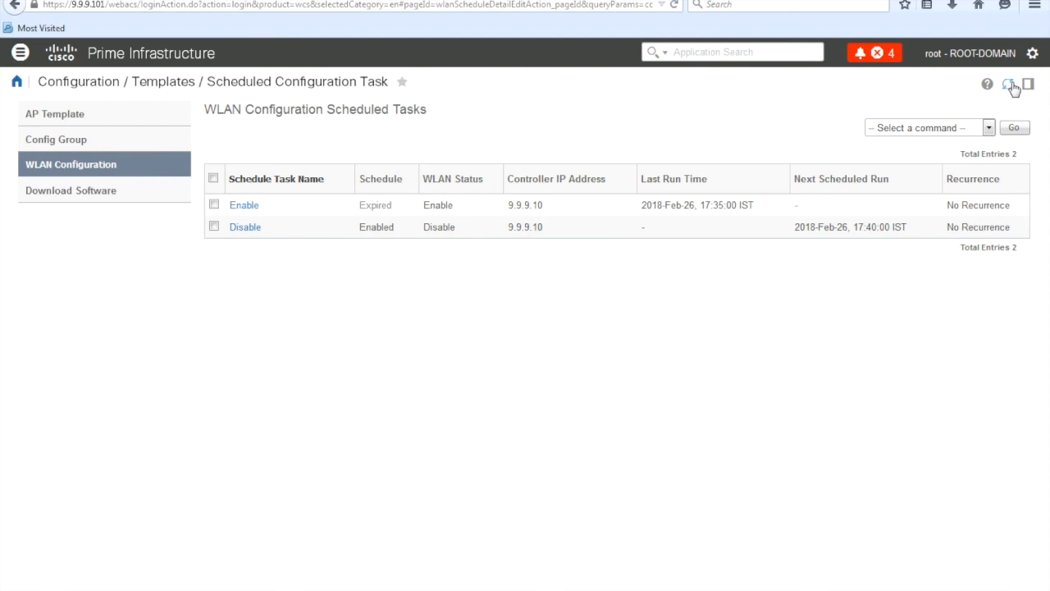
Refresh the scheduled tasks so Disable shows Expired at 17:40, then check the controller's WLAN list.
{"action": "left_click", "coordinate": [1011, 86]}
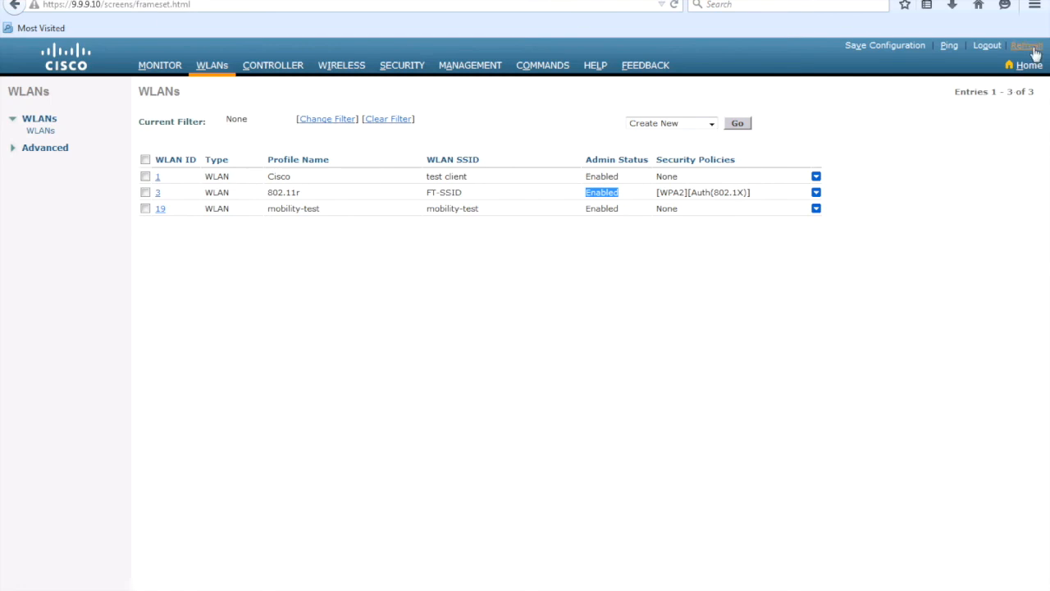
{"action": "left_click", "coordinate": [603, 192]}
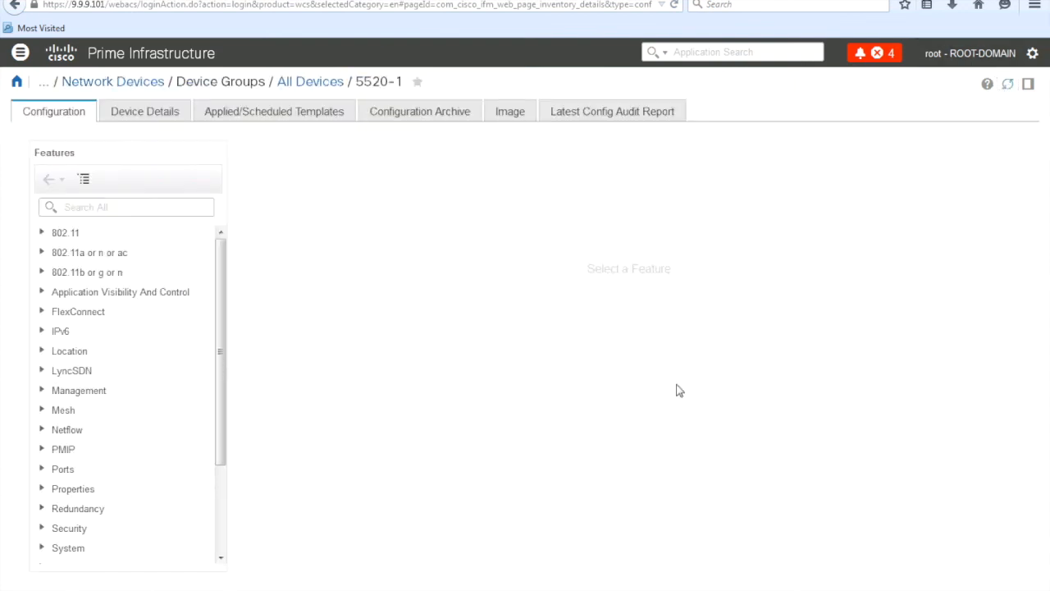
{"action": "left_click", "coordinate": [108, 561]}
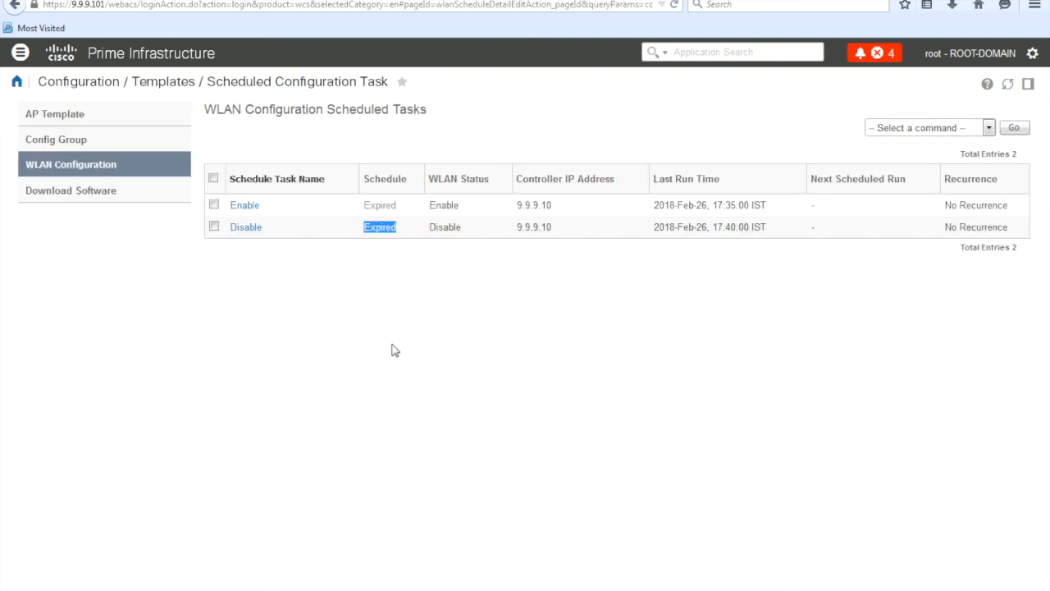
{"action": "mouse_move", "coordinate": [312, 256]}
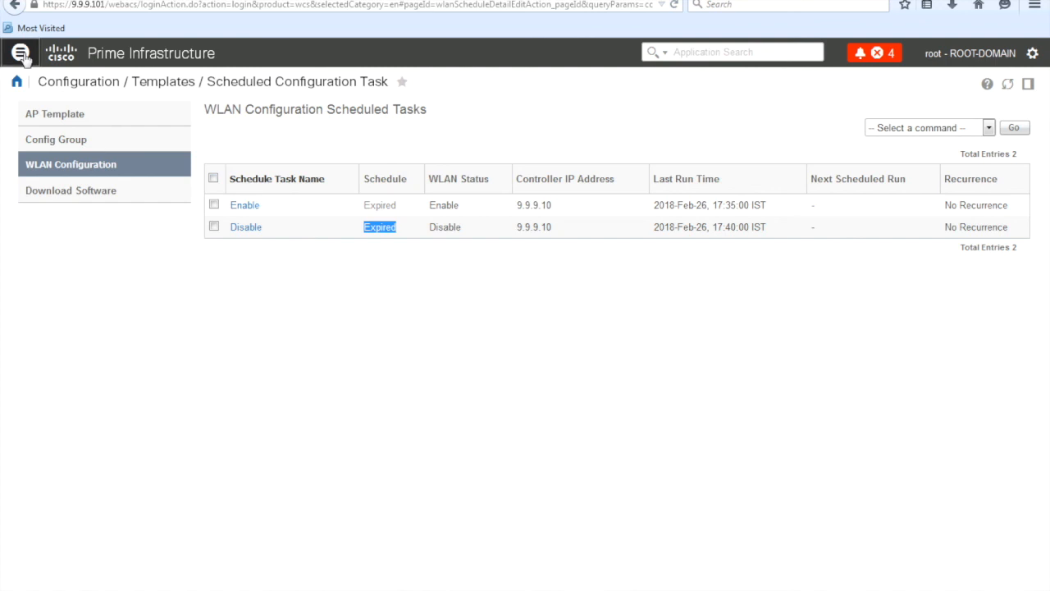
Open the Enable task's details from Scheduled Configuration Task, showing FT-SSID's admin status as Disabled.
{"action": "left_click", "coordinate": [25, 53]}
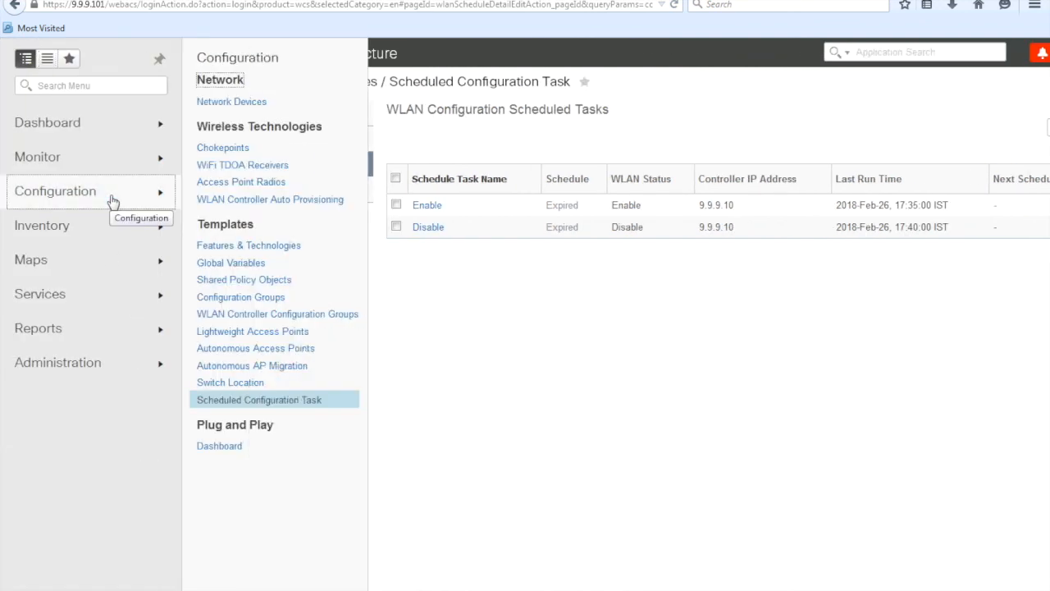
{"action": "left_click", "coordinate": [259, 401]}
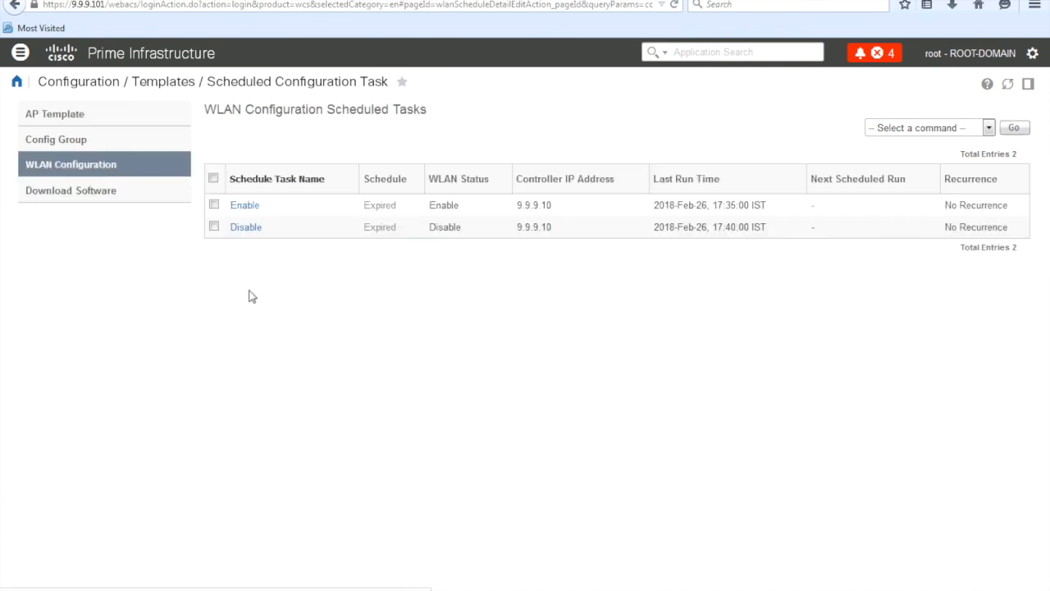
{"action": "mouse_move", "coordinate": [288, 237]}
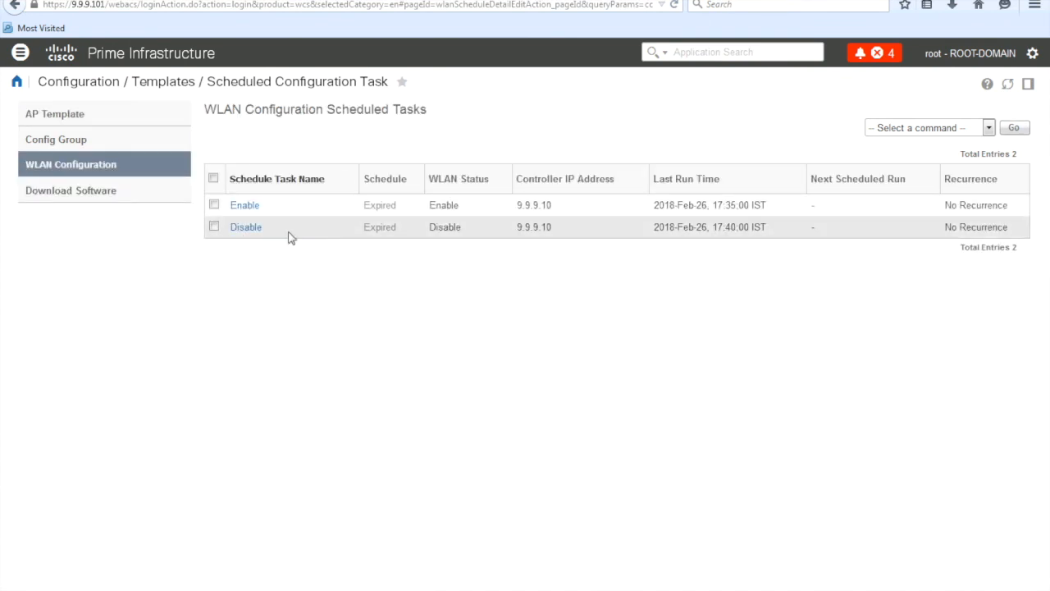
{"action": "mouse_move", "coordinate": [244, 207]}
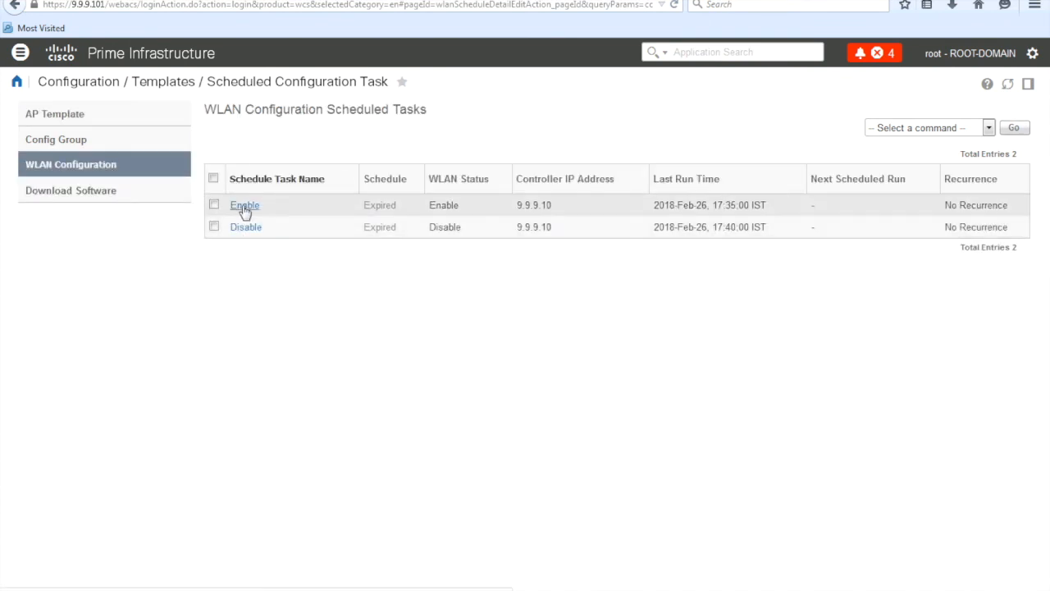
{"action": "left_click", "coordinate": [244, 205]}
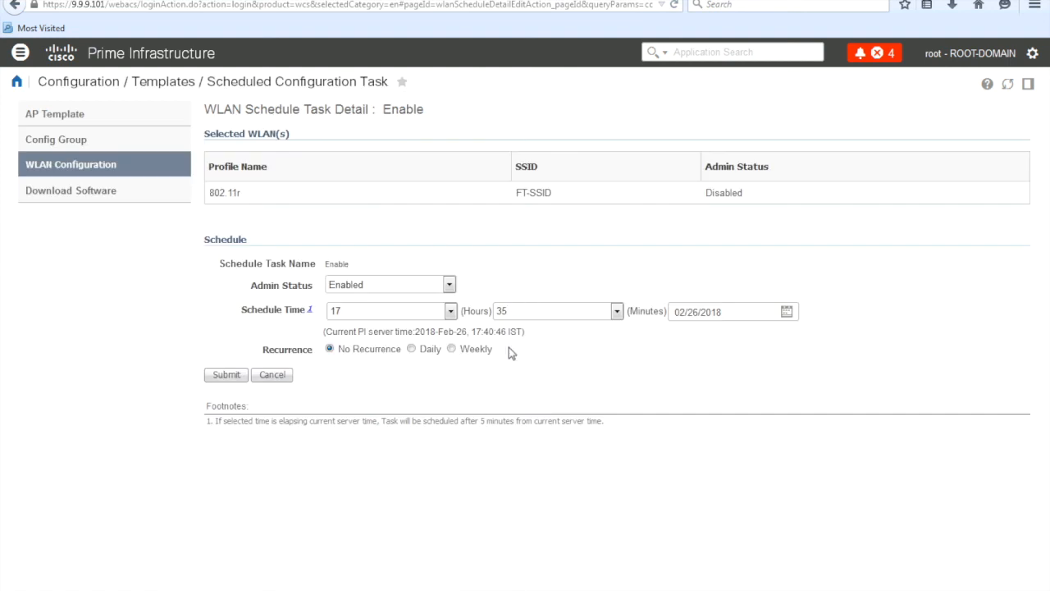